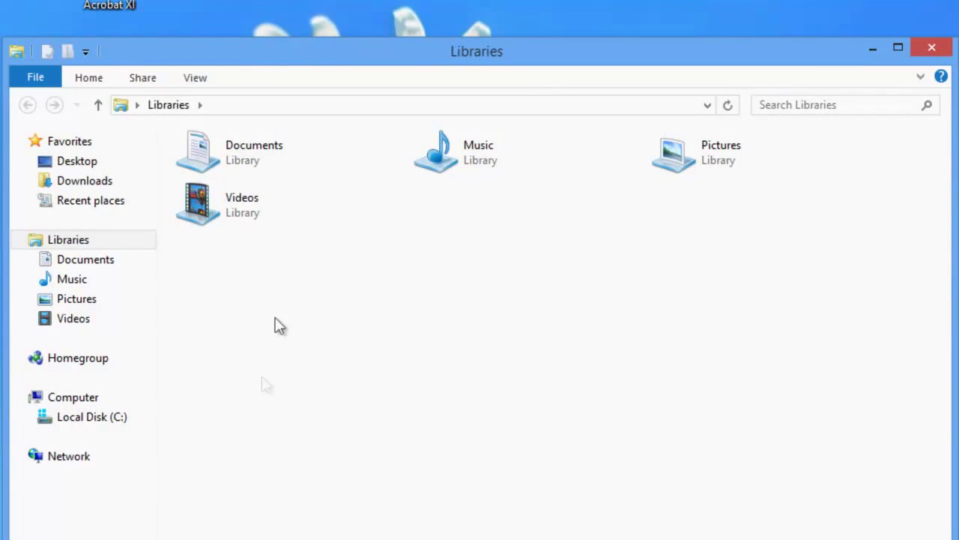
# Create a new folder named Acrobat11 at the root of Local Disk (C:)
pyautogui.click(91, 416)
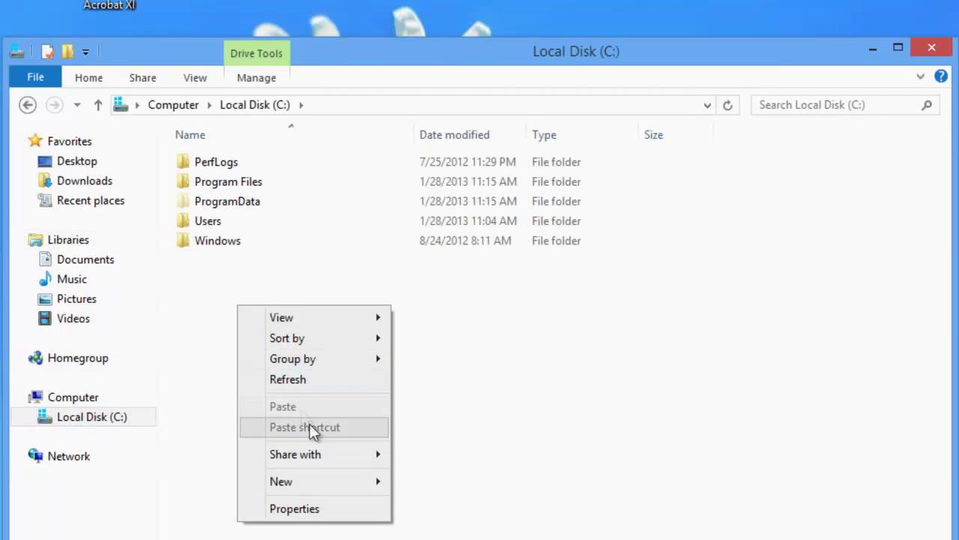
pyautogui.click(435, 482)
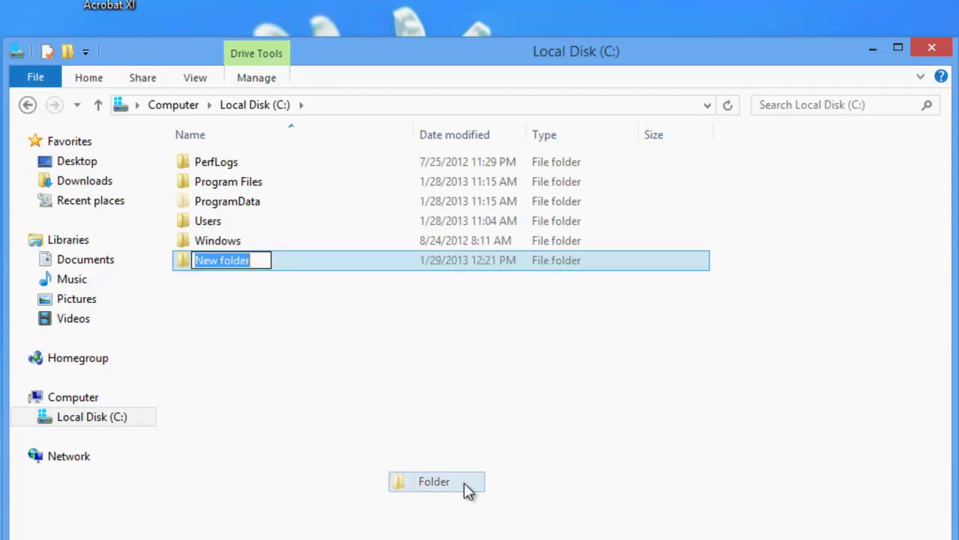
pyautogui.write('A')
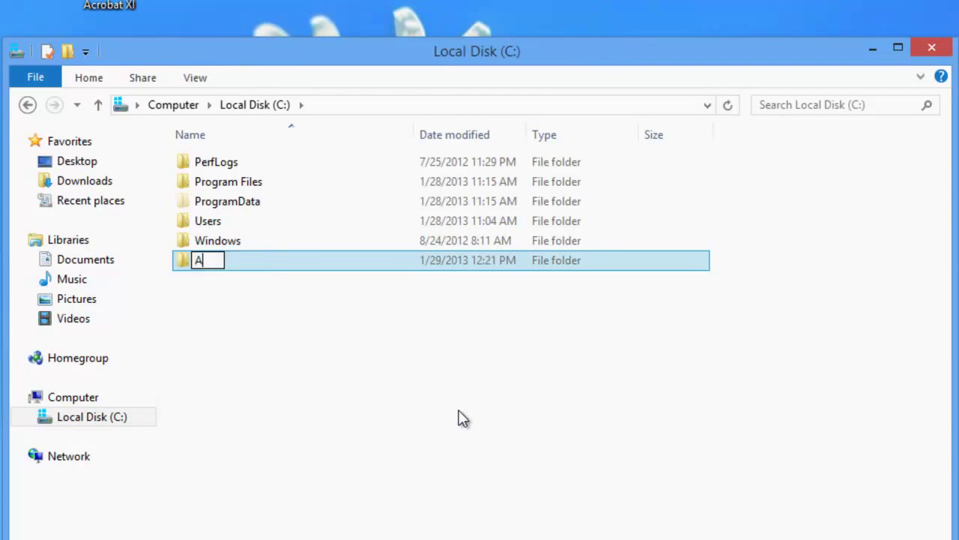
pyautogui.write('crobat')
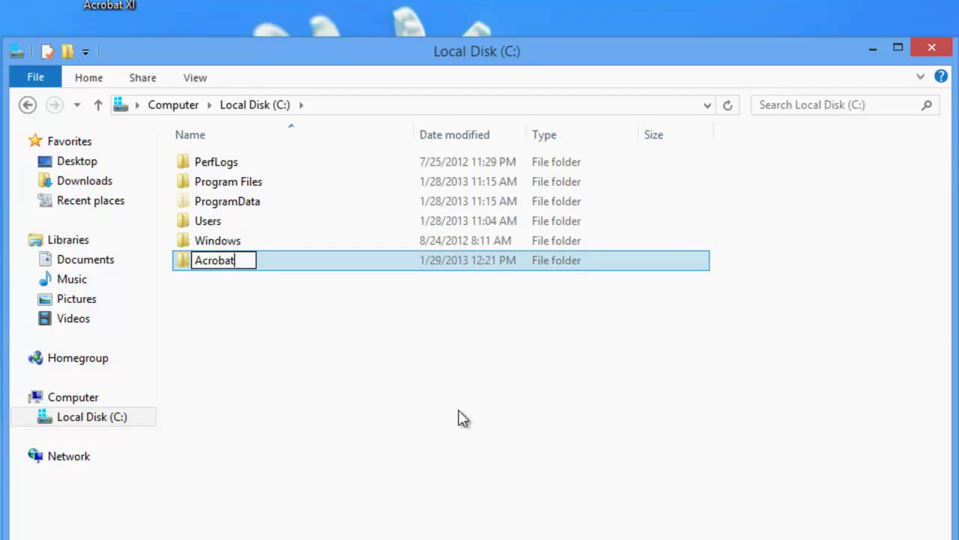
# Create a second new folder named A11 at the root of C:
pyautogui.rightClick(225, 310)
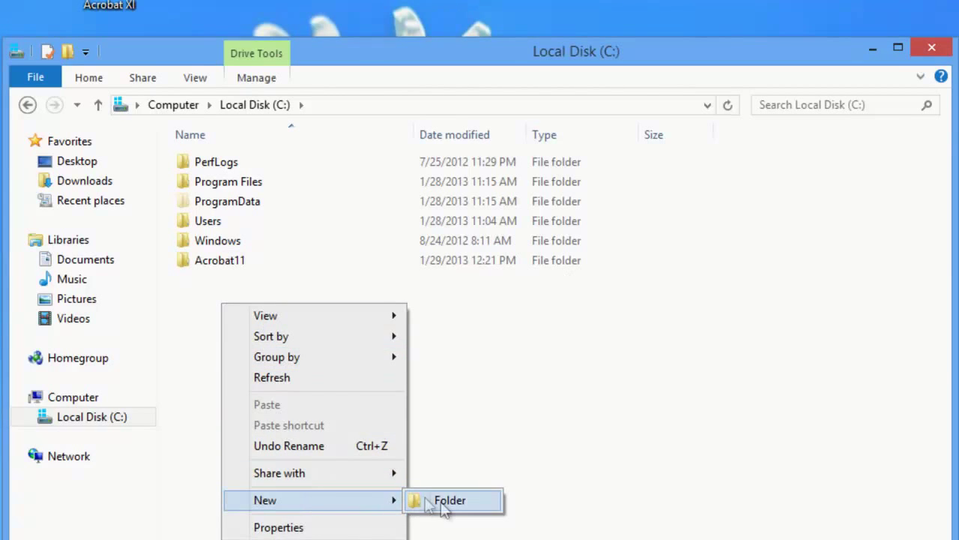
pyautogui.click(450, 500)
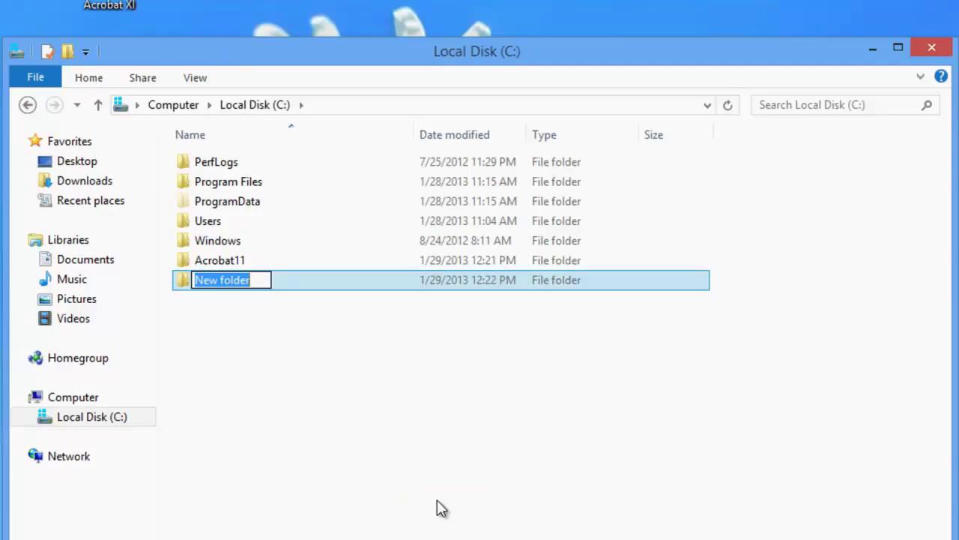
pyautogui.write('A11')
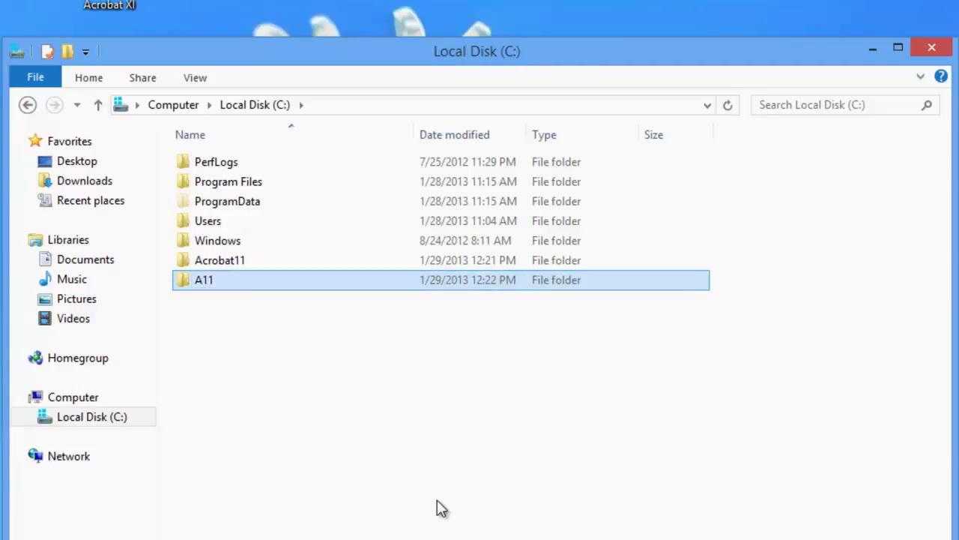
pyautogui.moveTo(219, 261)
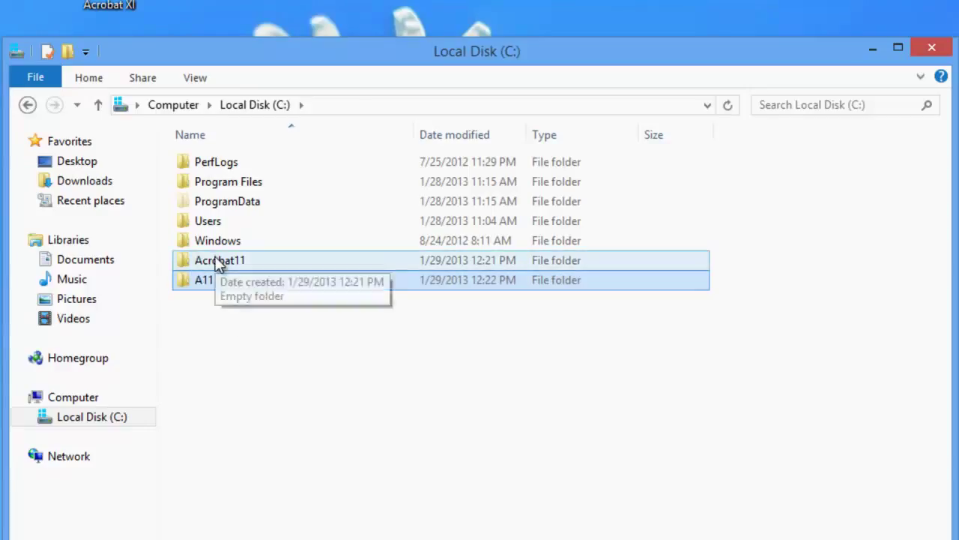
# Copy all the extracted Acrobat installer items for pasting into the Acrobat11 folder
pyautogui.doubleClick(219, 261)
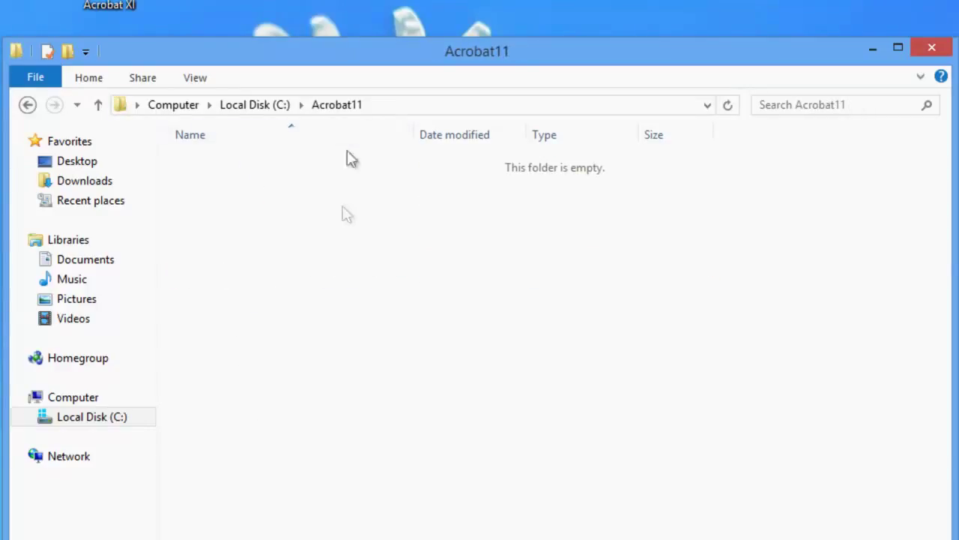
pyautogui.moveTo(438, 294)
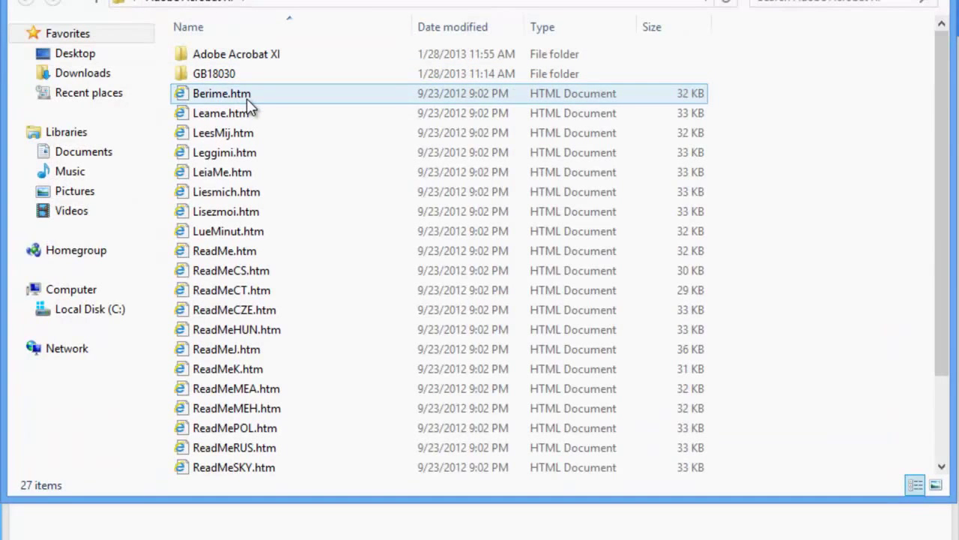
pyautogui.press('ctrl+a')
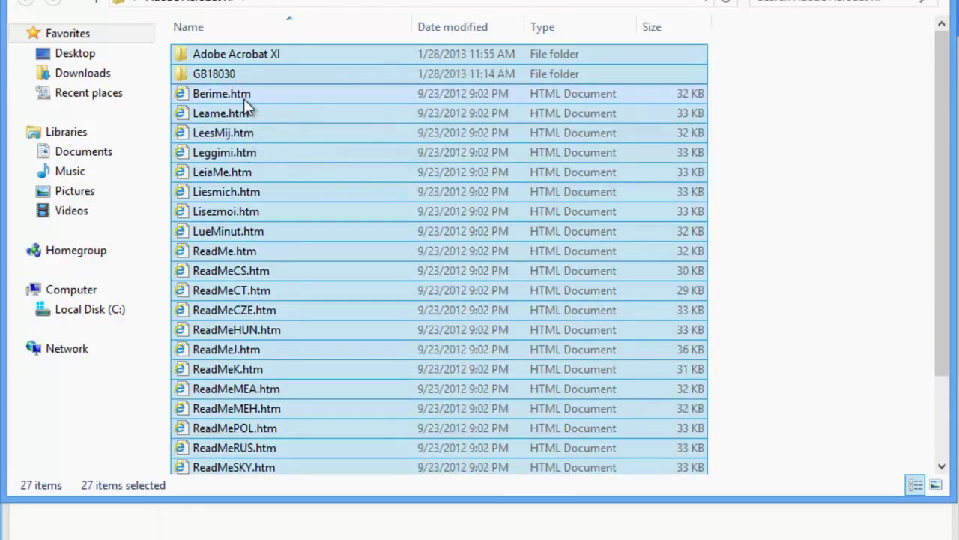
pyautogui.rightClick(247, 108)
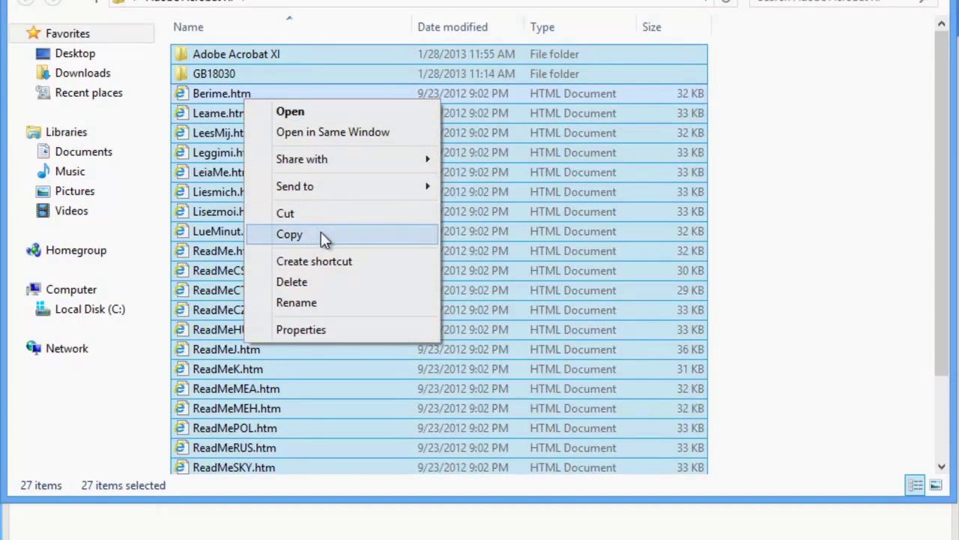
pyautogui.click(289, 234)
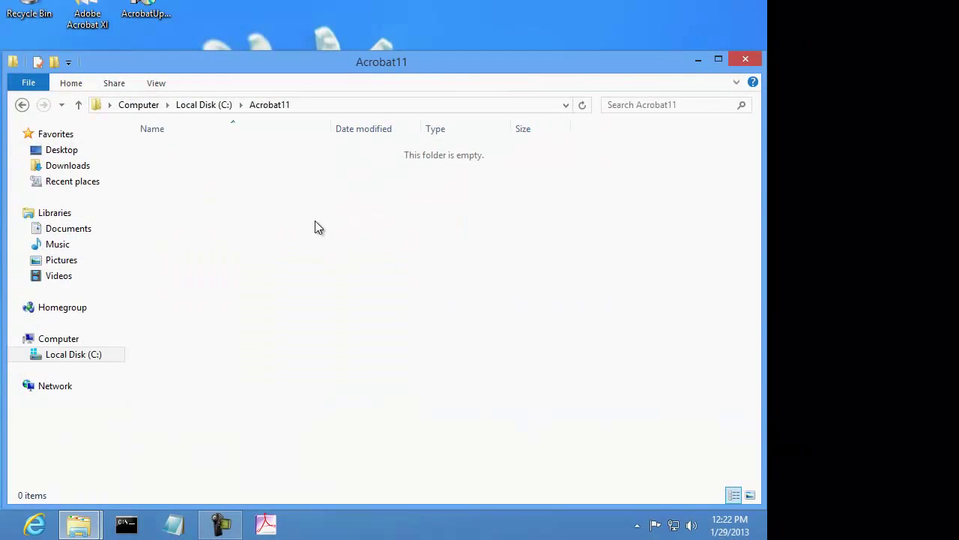
pyautogui.moveTo(513, 267)
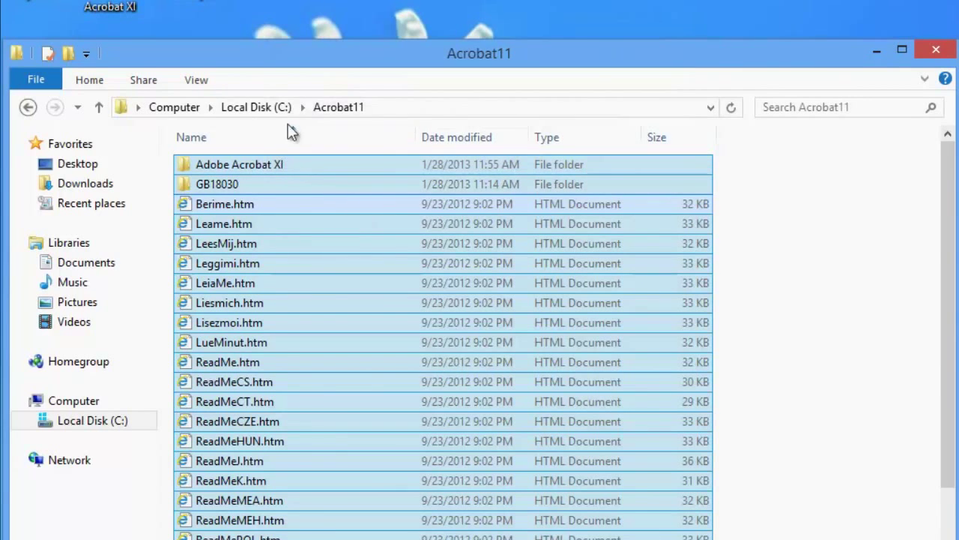
# Copy the full path of the Adobe Acrobat XI subfolder and minimize File Explorer
pyautogui.click(240, 163)
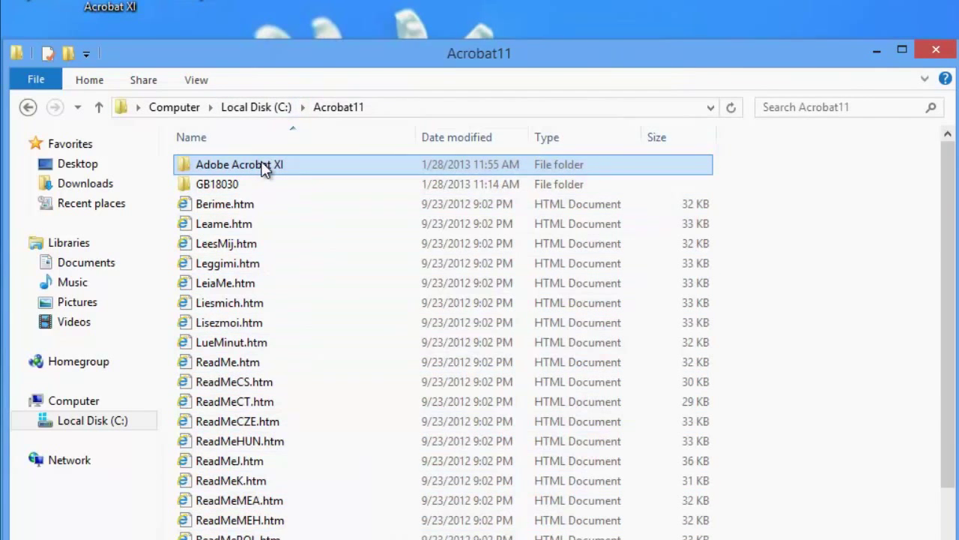
pyautogui.doubleClick(240, 163)
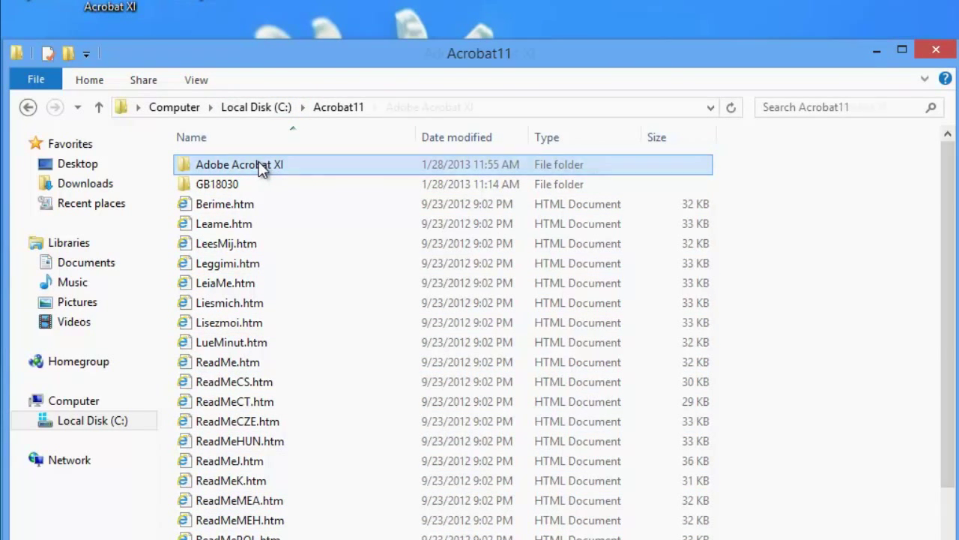
pyautogui.doubleClick(240, 164)
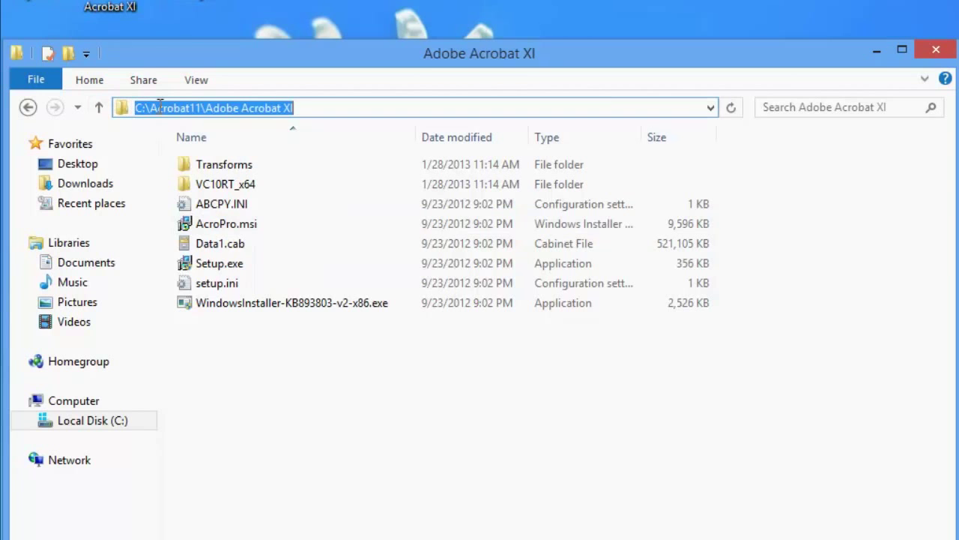
pyautogui.rightClick(213, 107)
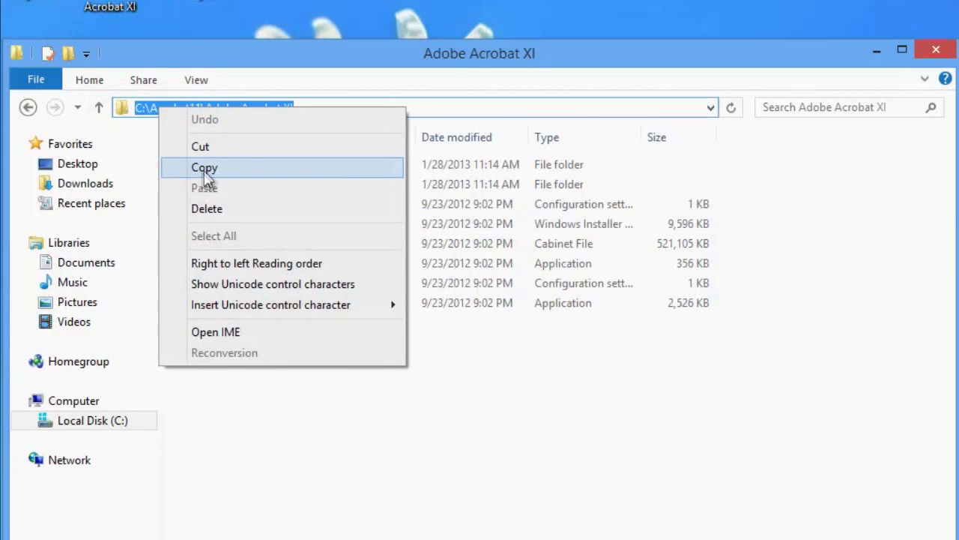
pyautogui.click(203, 168)
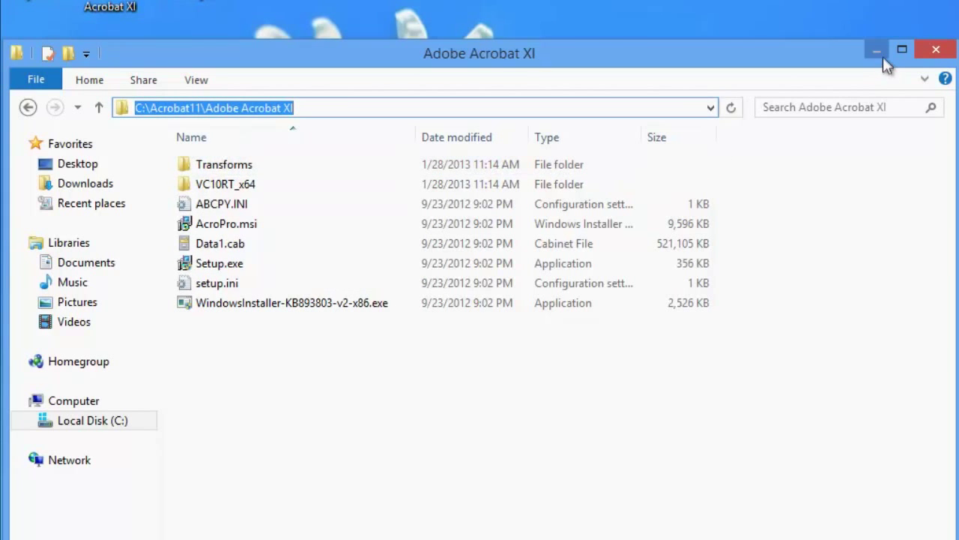
pyautogui.click(876, 53)
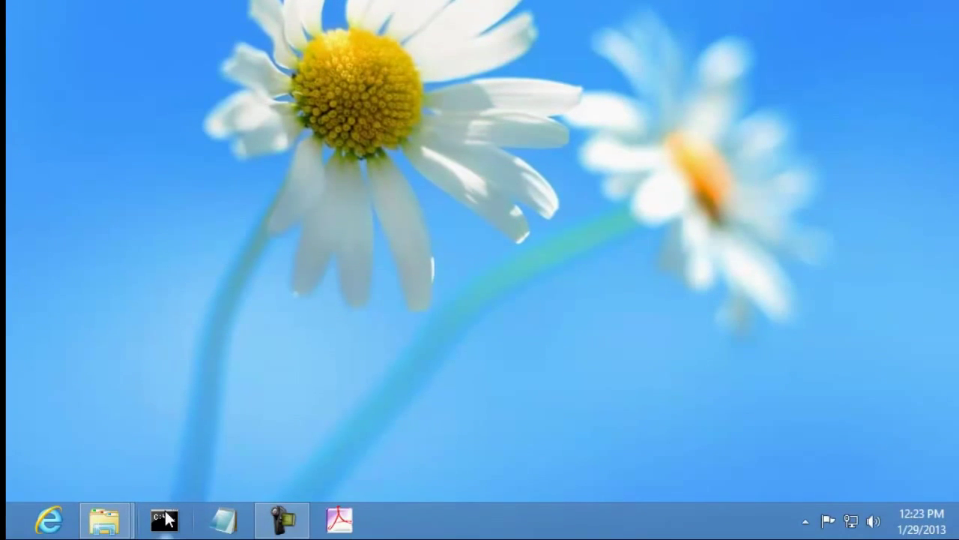
pyautogui.moveTo(163, 519)
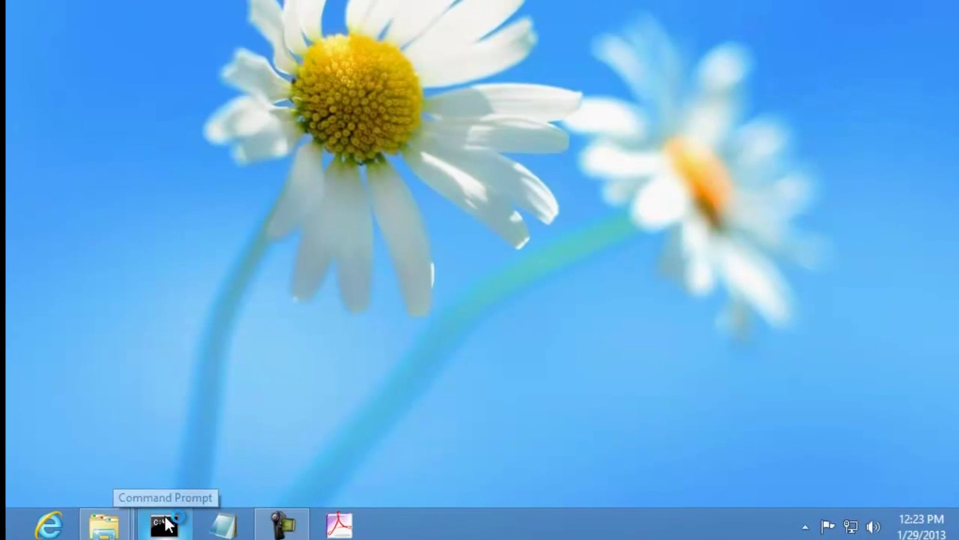
# Change the admin Command Prompt directory to C:\Acrobat11\Adobe Acrobat XI
pyautogui.click(162, 525)
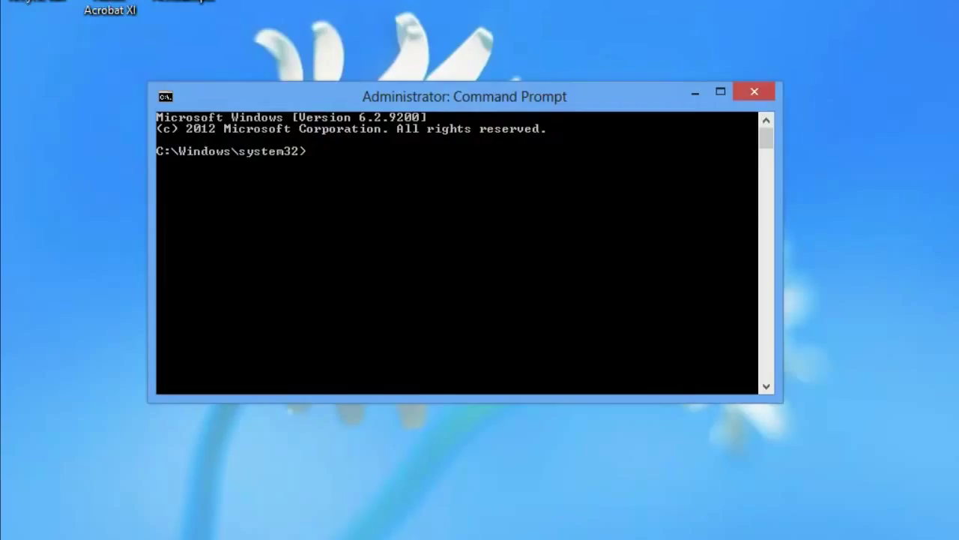
pyautogui.write('cd C:\\Acrobat11\\Adobe Acrobat XI')
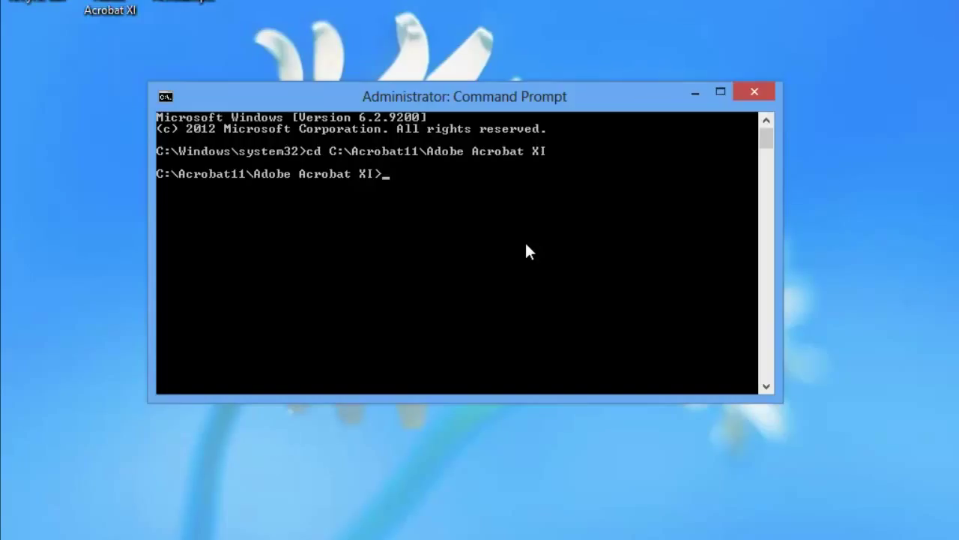
# Run msiexec.exe /a "C:\Acrobat11\Adobe Acrobat XI\AcroPro.msi" to launch the admin install wizard
pyautogui.write('msi')
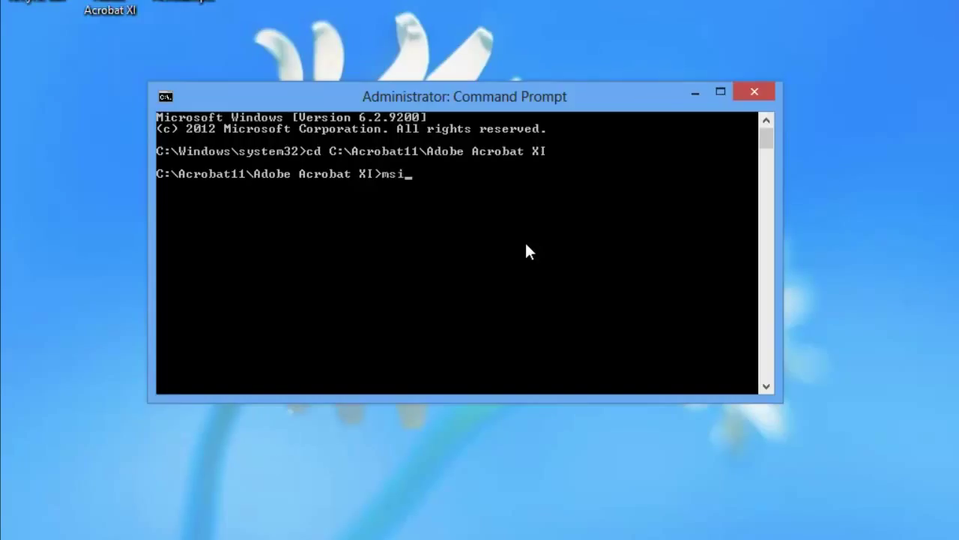
pyautogui.write('exec.')
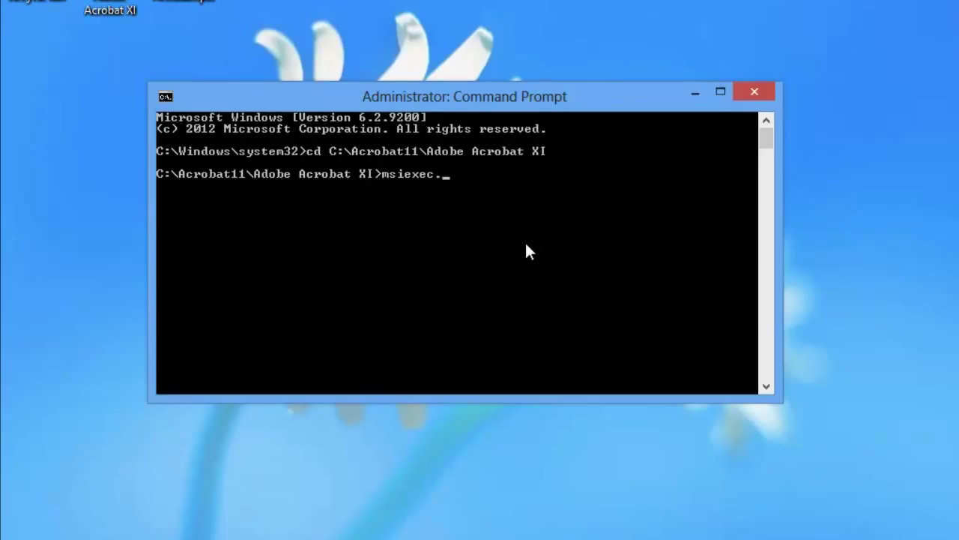
pyautogui.write('exe /')
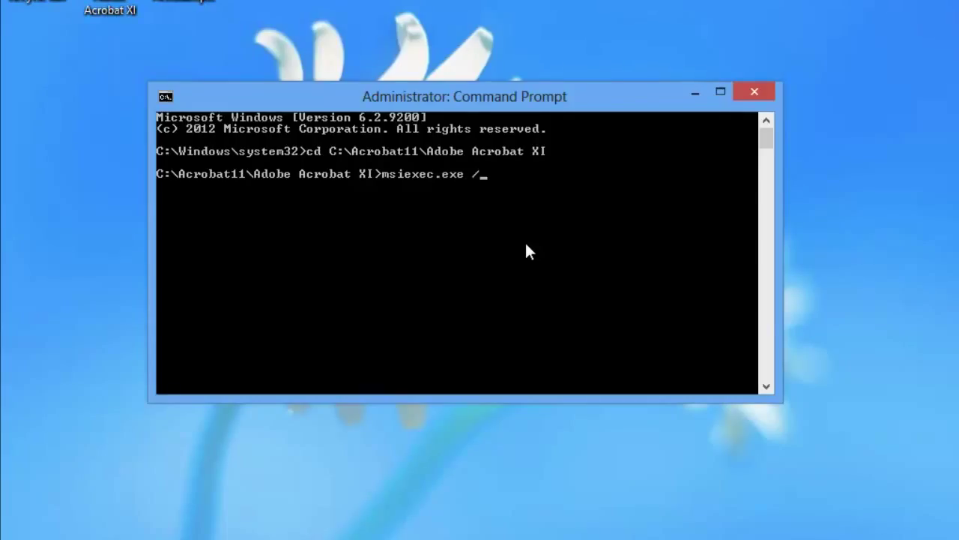
pyautogui.write('a')
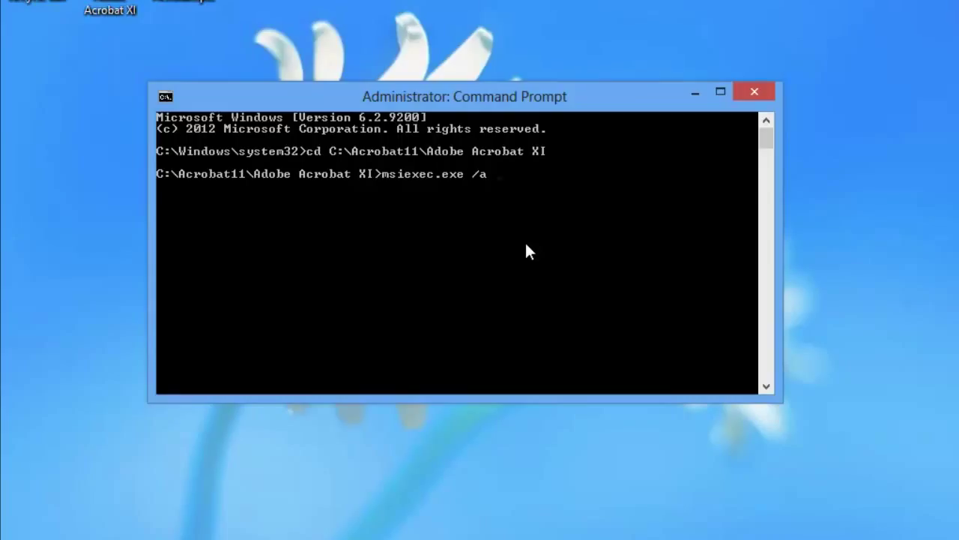
pyautogui.write('"')
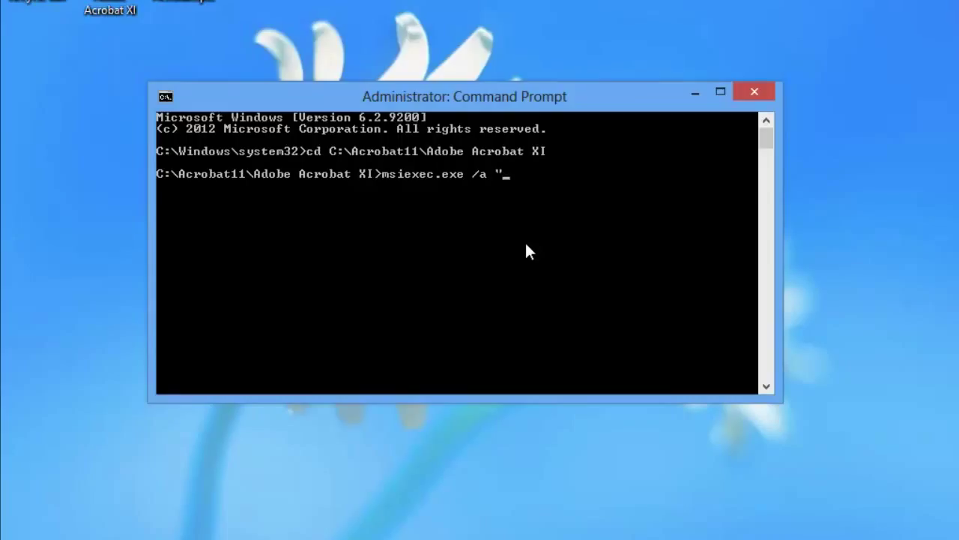
pyautogui.moveTo(540, 210)
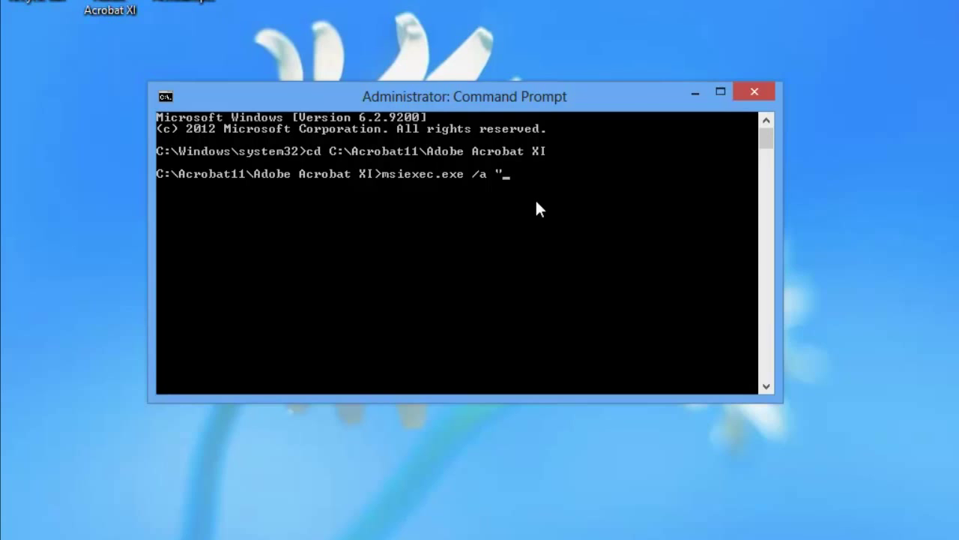
pyautogui.rightClick(540, 210)
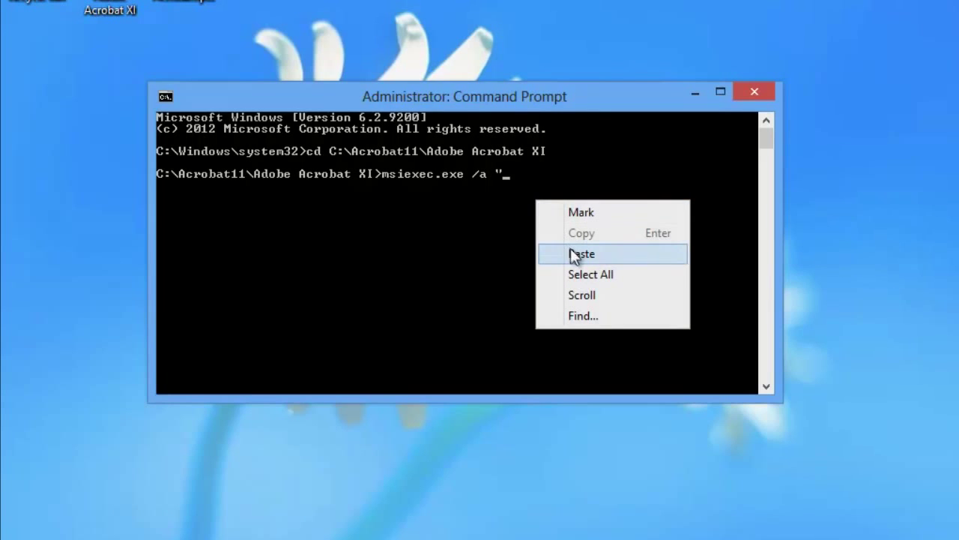
pyautogui.click(582, 253)
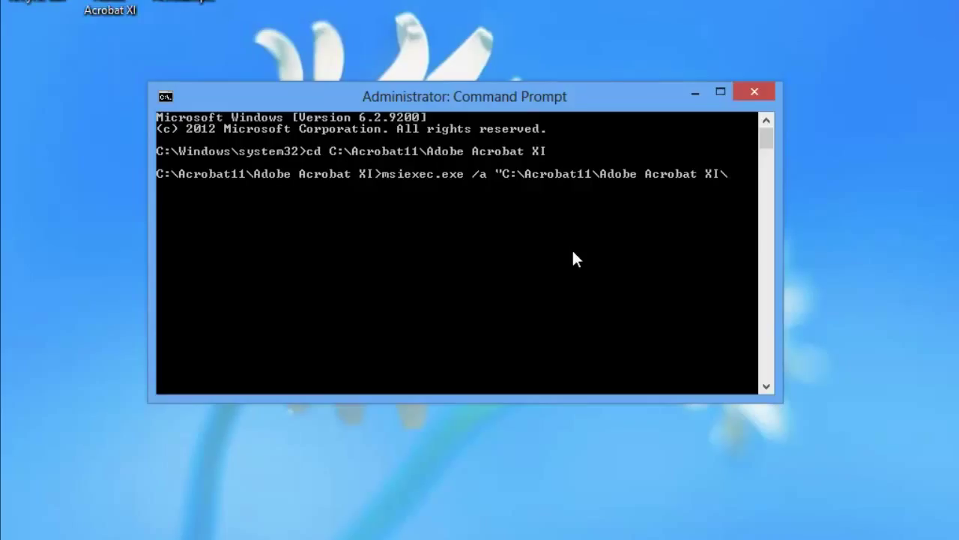
pyautogui.write('AcroPro.m')
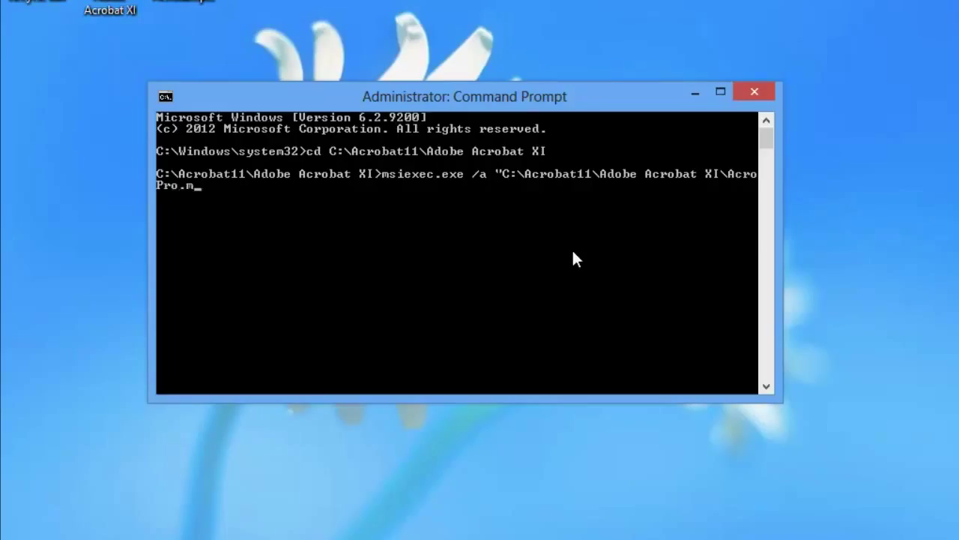
pyautogui.write('si"')
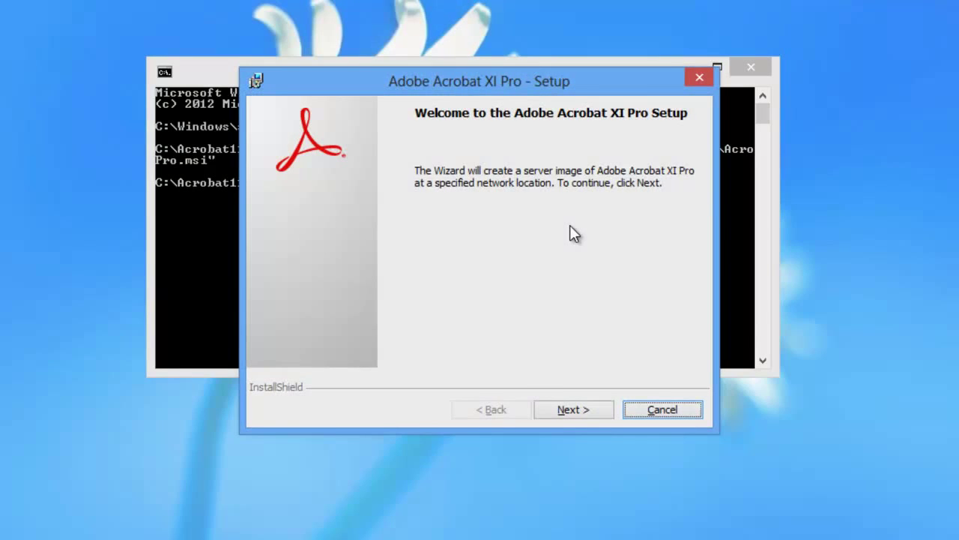
pyautogui.moveTo(573, 409)
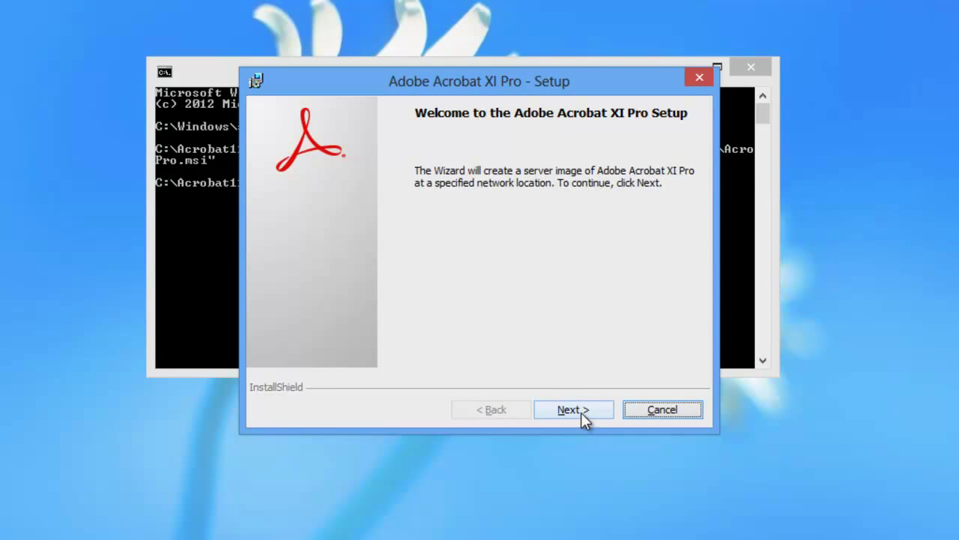
# Choose C:\A11\ as the server image destination and start creating the image
pyautogui.click(572, 409)
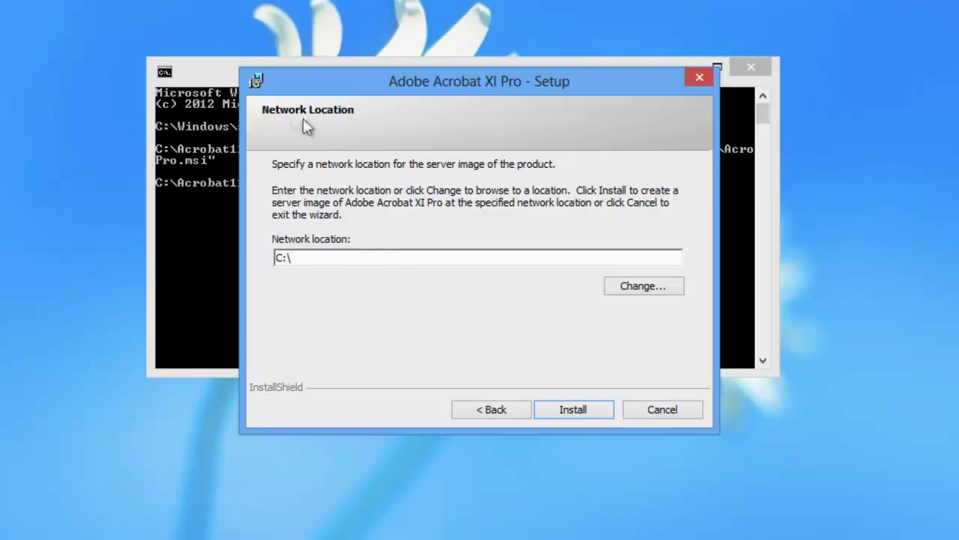
pyautogui.moveTo(352, 207)
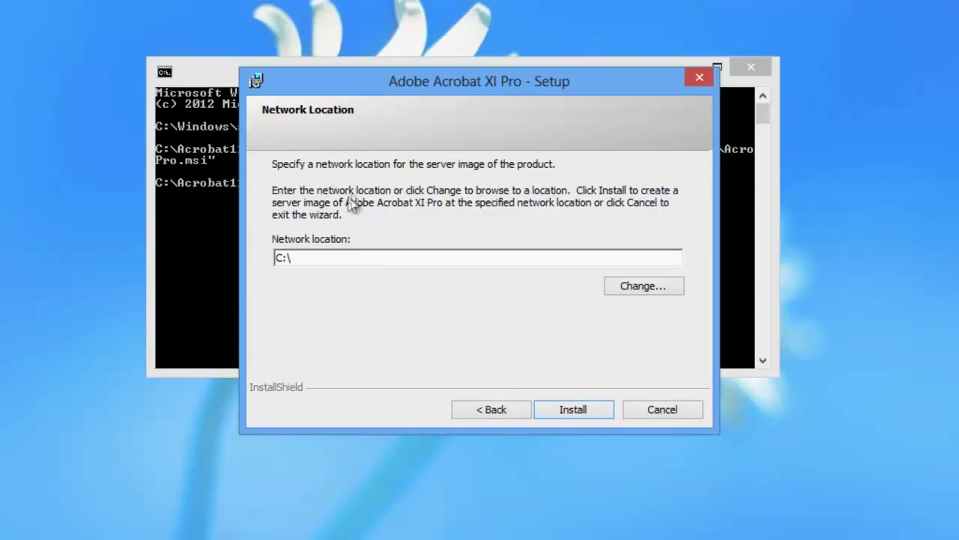
pyautogui.moveTo(433, 217)
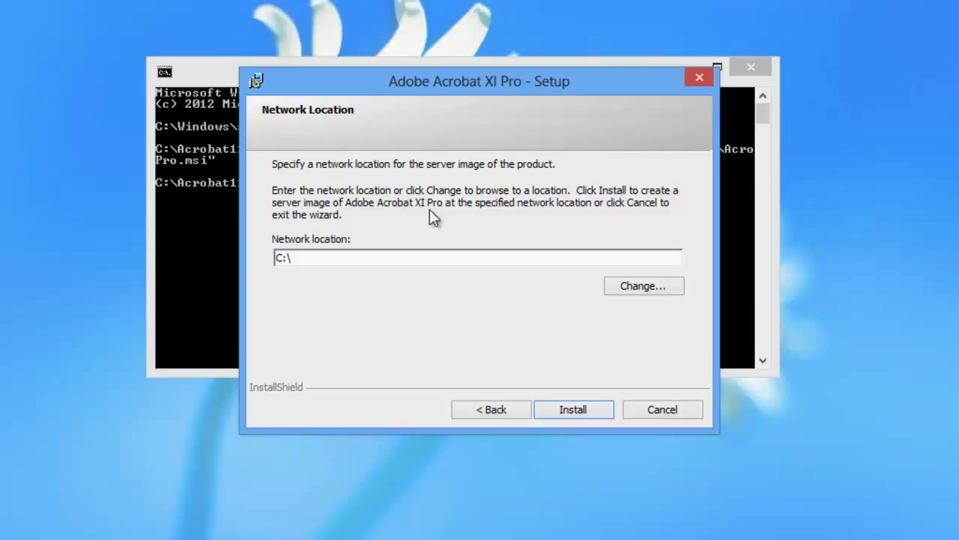
pyautogui.moveTo(438, 249)
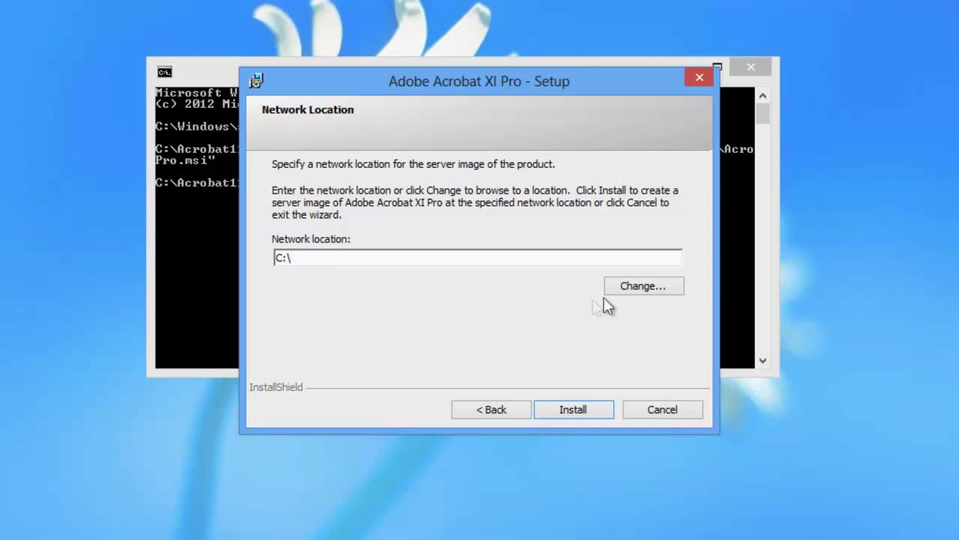
pyautogui.click(643, 285)
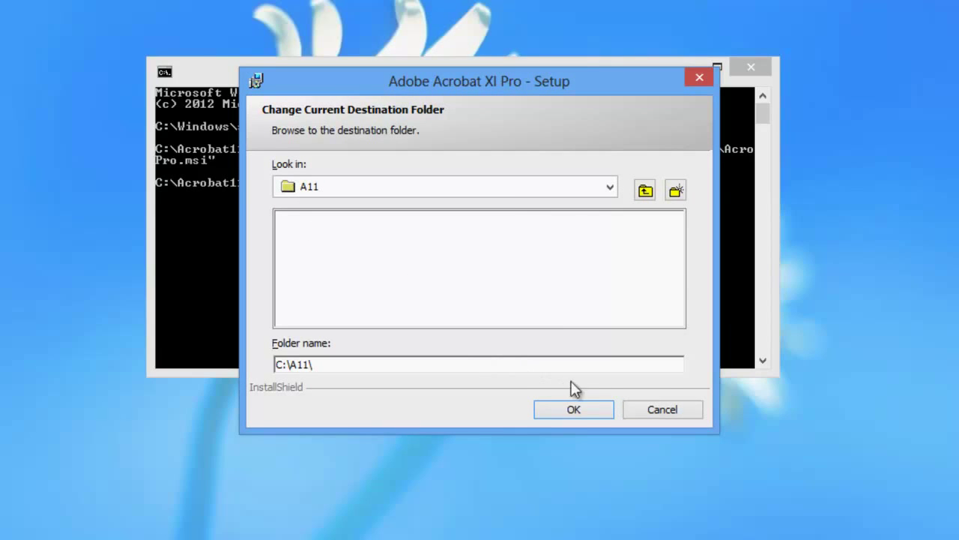
pyautogui.click(573, 409)
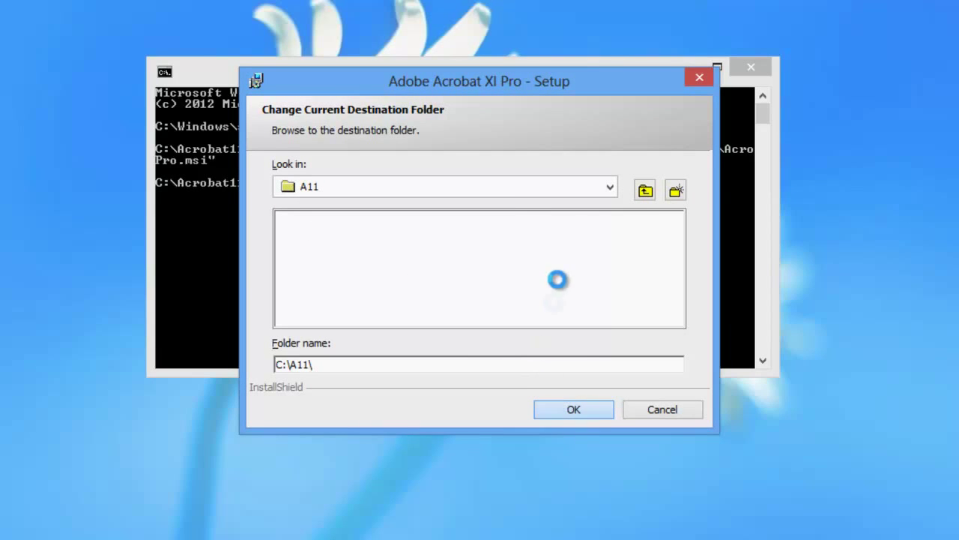
pyautogui.click(572, 409)
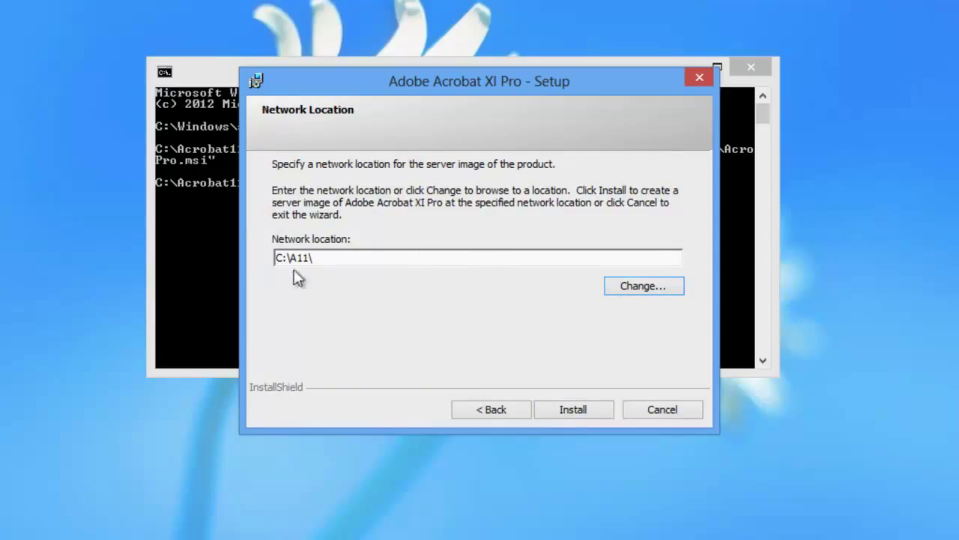
pyautogui.moveTo(345, 297)
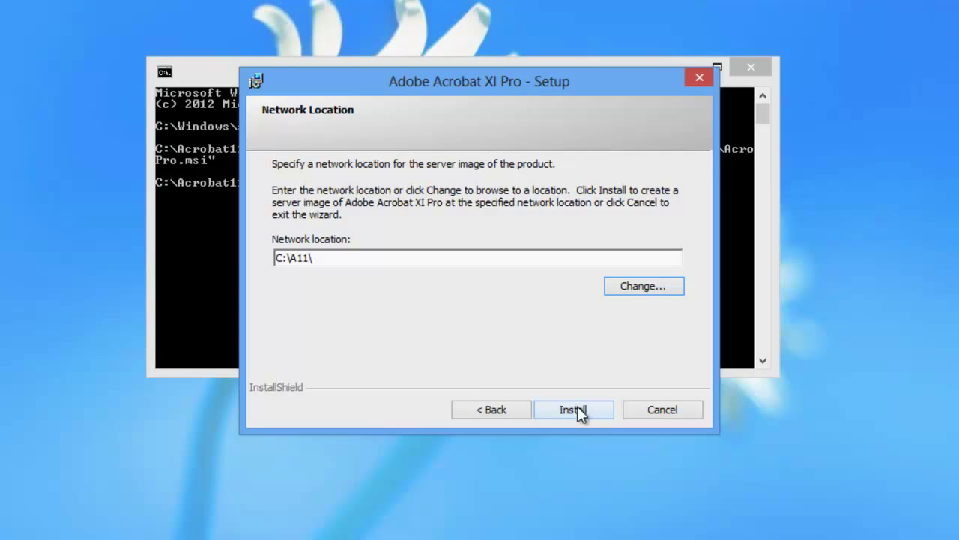
pyautogui.click(574, 409)
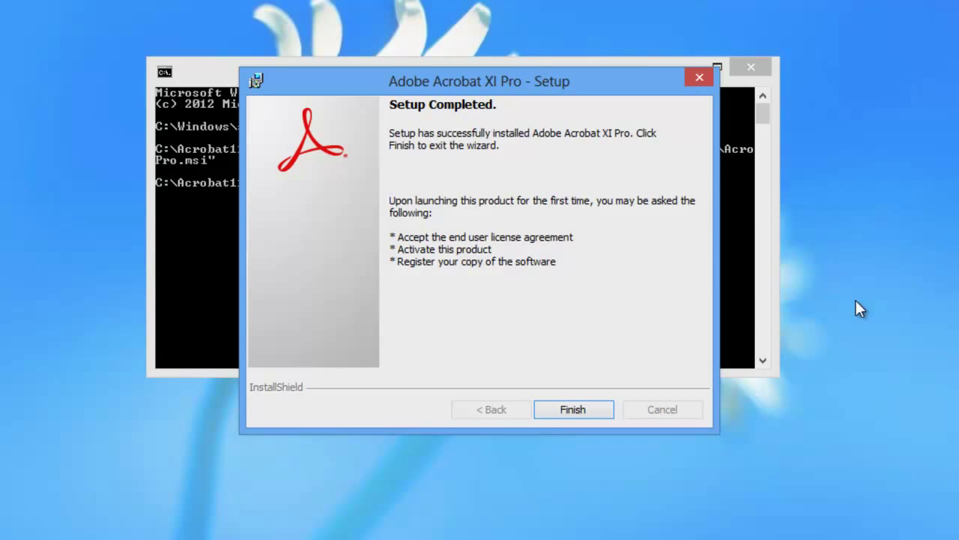
pyautogui.moveTo(573, 413)
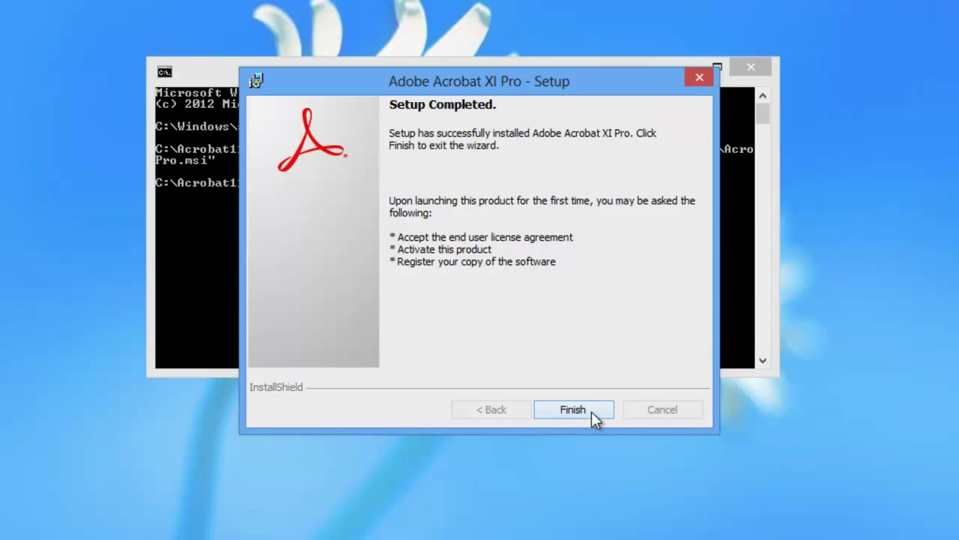
# Finish the completed setup wizard, returning to the Command Prompt
pyautogui.click(572, 409)
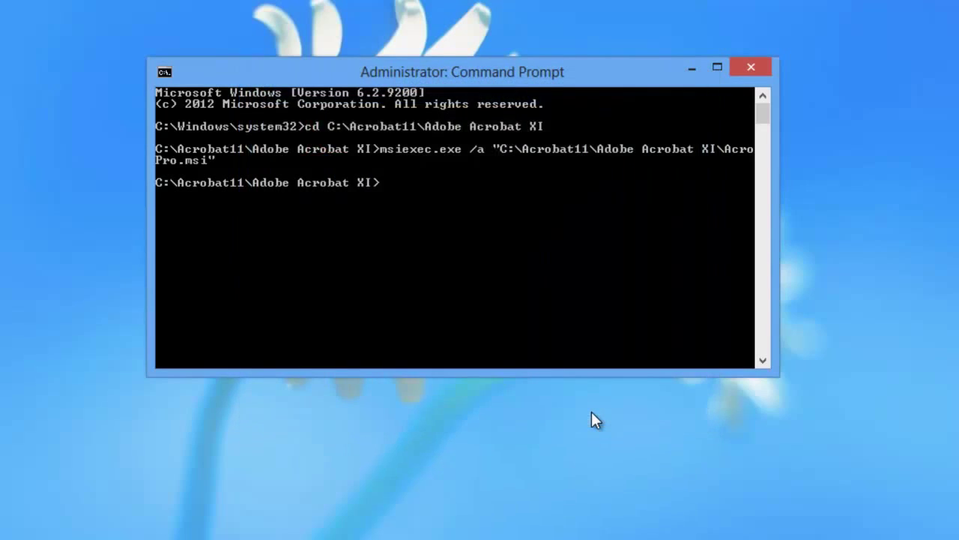
pyautogui.moveTo(691, 66)
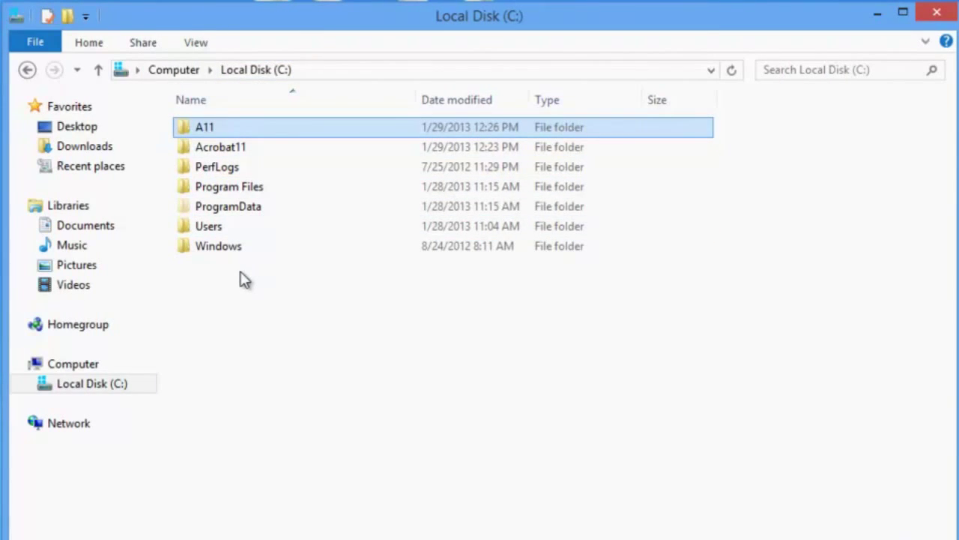
# Create a new folder named A11001 at the root of C: beside A11 and Acrobat11
pyautogui.rightClick(243, 279)
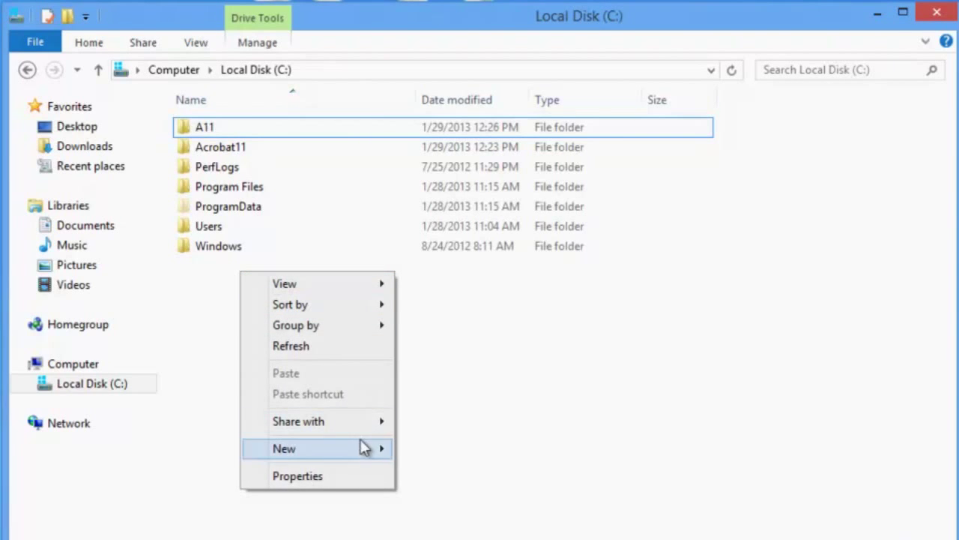
pyautogui.click(438, 448)
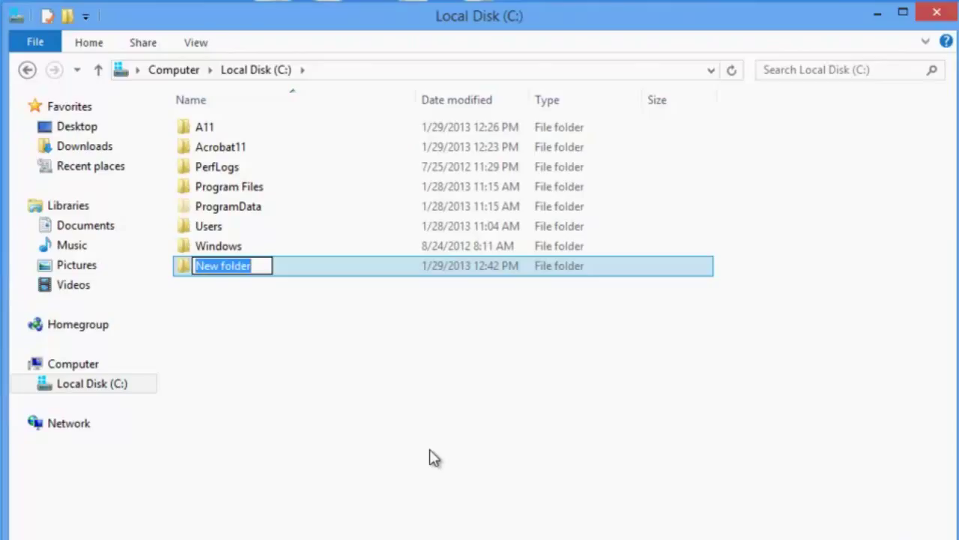
pyautogui.write('A11')
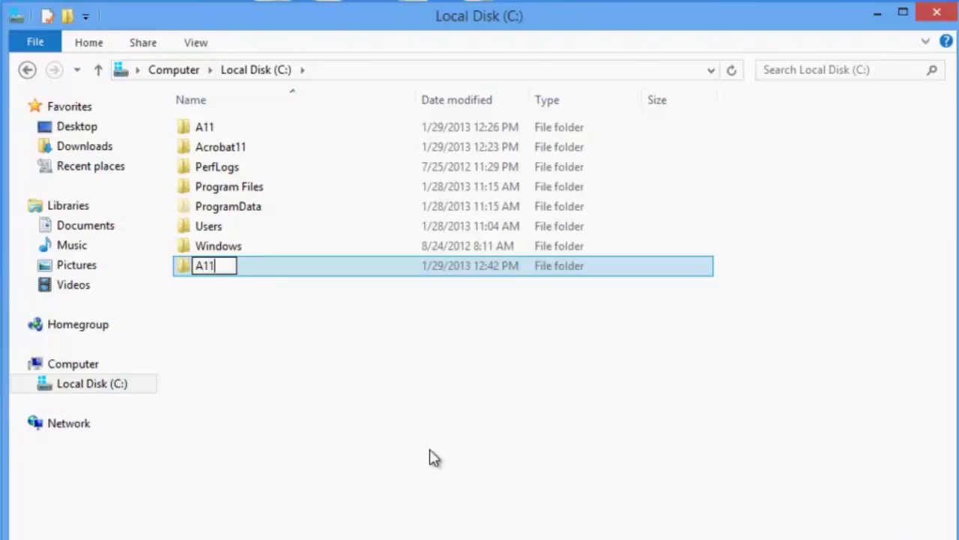
pyautogui.write('001')
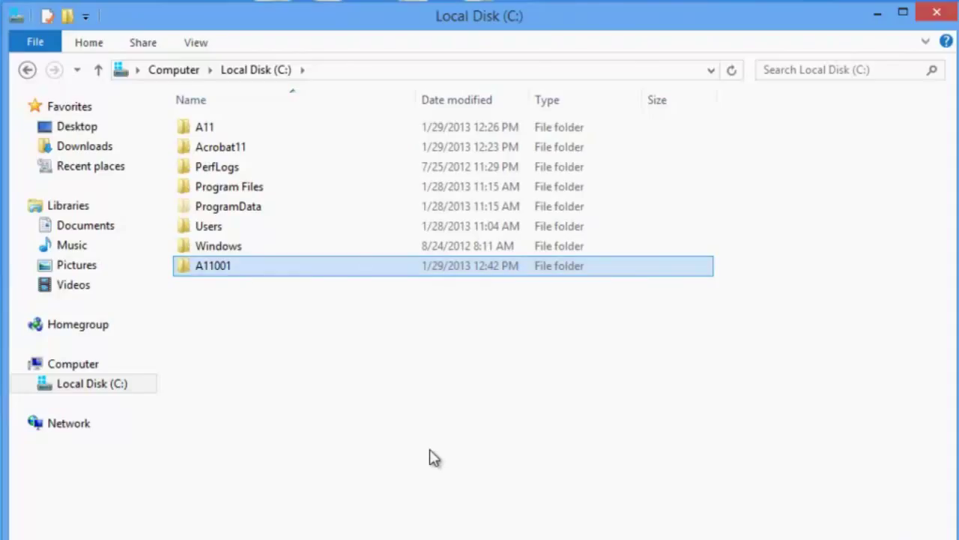
pyautogui.moveTo(218, 147)
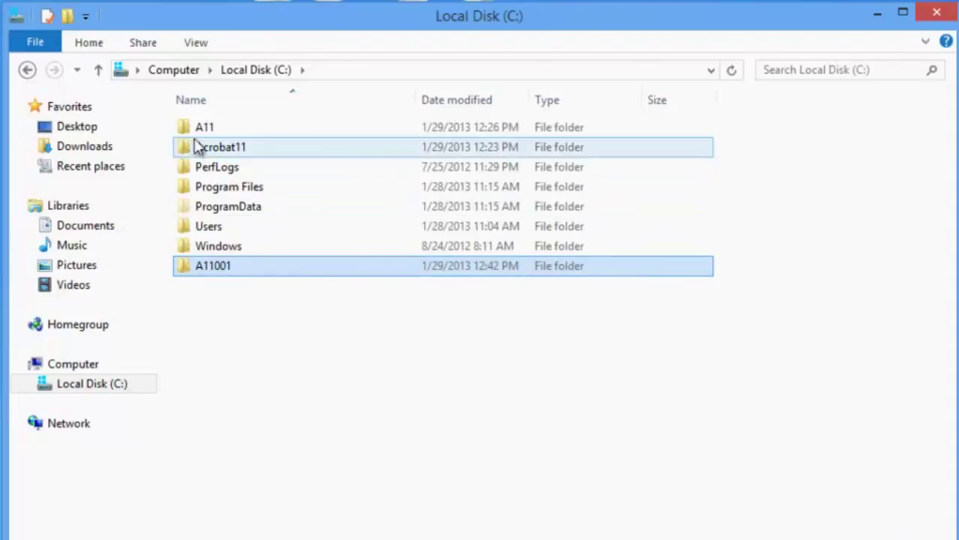
# Copy the A11 server image contents, including AcroPro.msi, into the A11001 folder
pyautogui.click(204, 126)
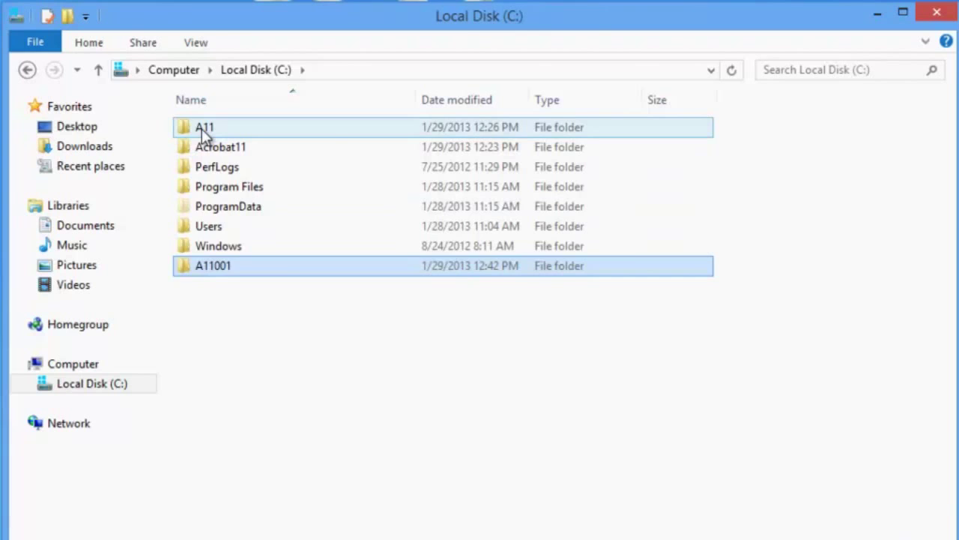
pyautogui.doubleClick(204, 126)
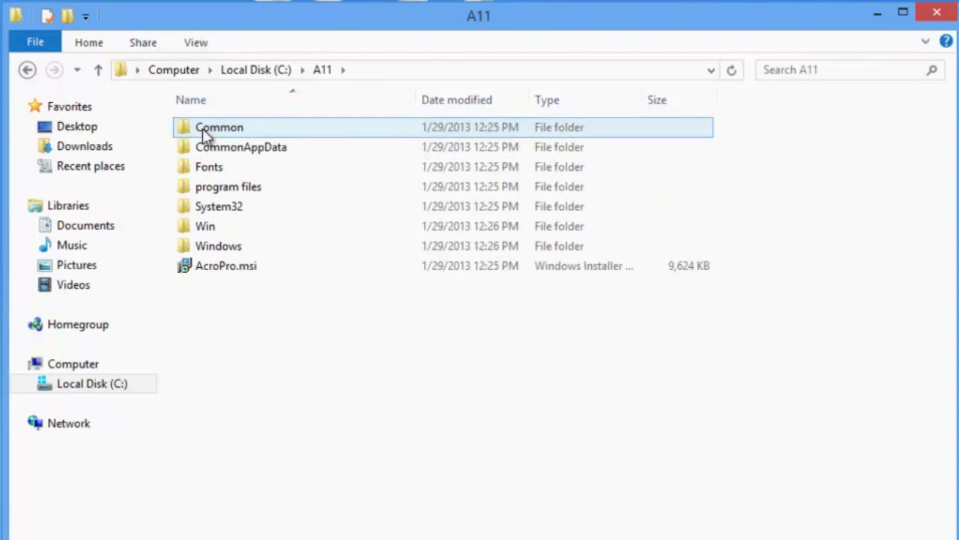
pyautogui.press('ctrl+a')
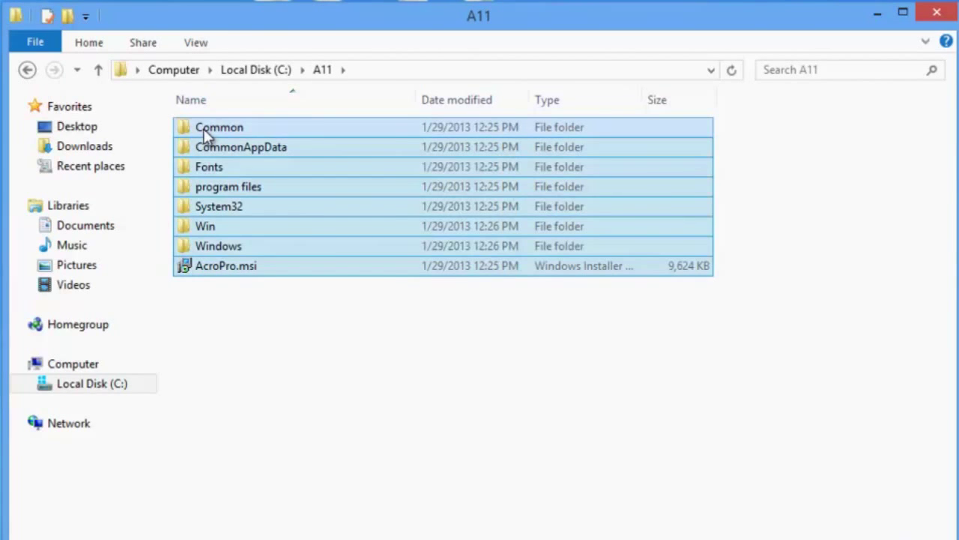
pyautogui.rightClick(207, 132)
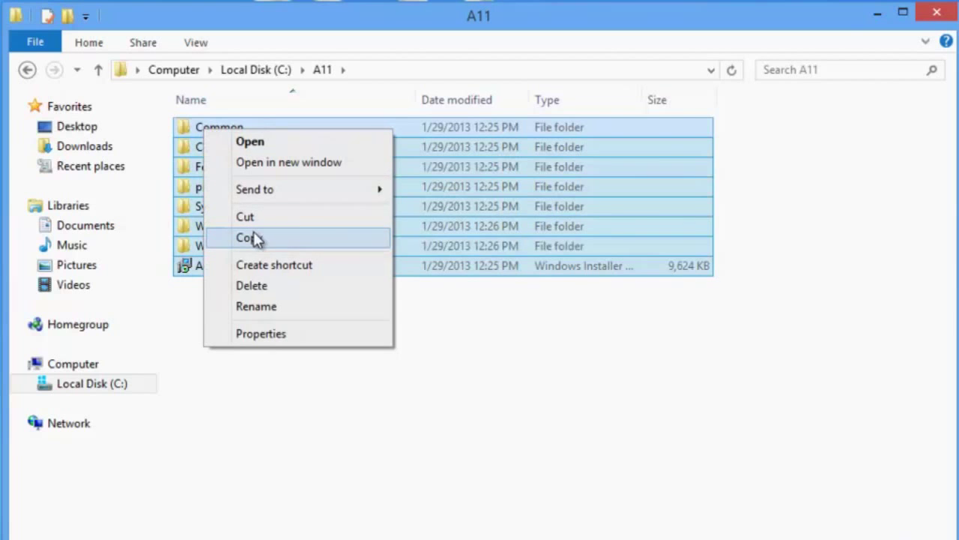
pyautogui.click(247, 237)
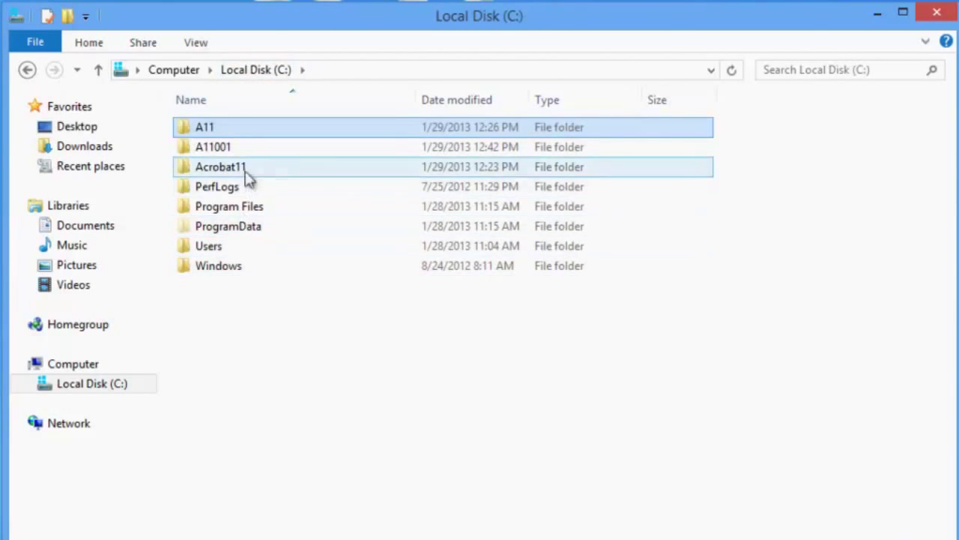
pyautogui.doubleClick(213, 147)
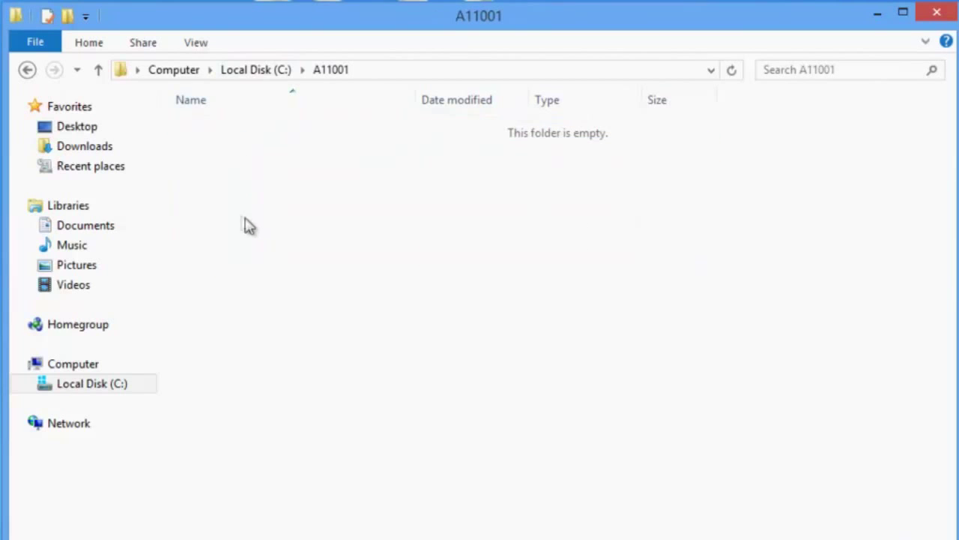
pyautogui.moveTo(246, 217)
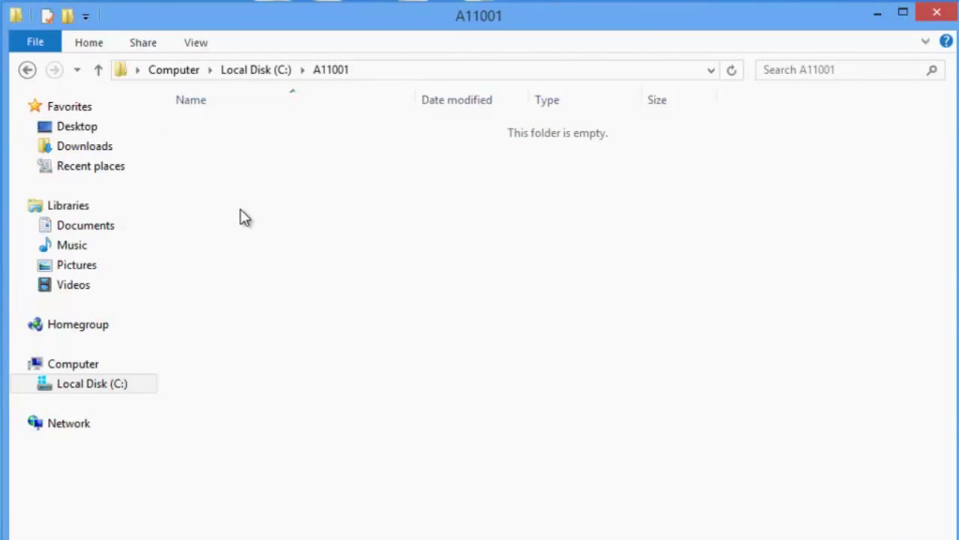
pyautogui.rightClick(243, 216)
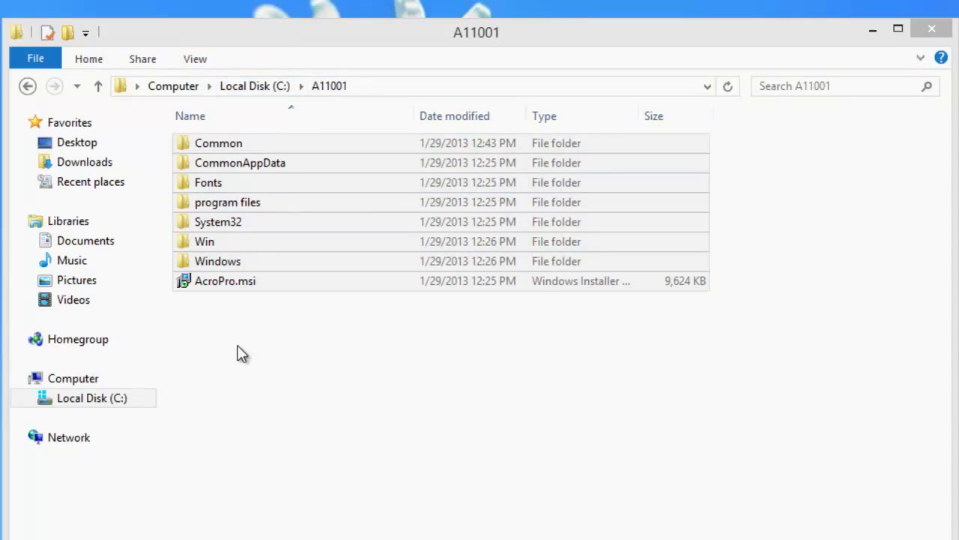
# Paste AcrobatUpd11001.msp into A11001 and bring up options for the folder path
pyautogui.rightClick(243, 354)
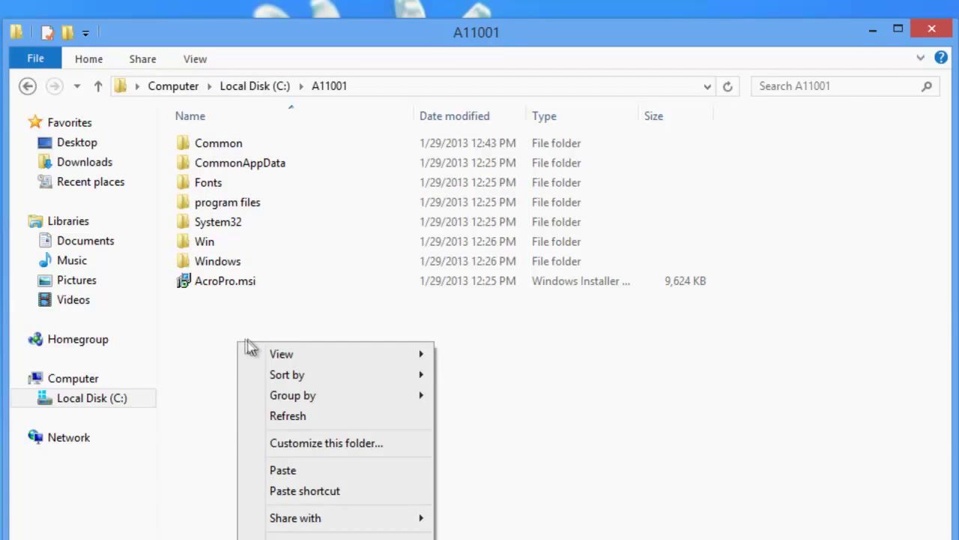
pyautogui.moveTo(336, 470)
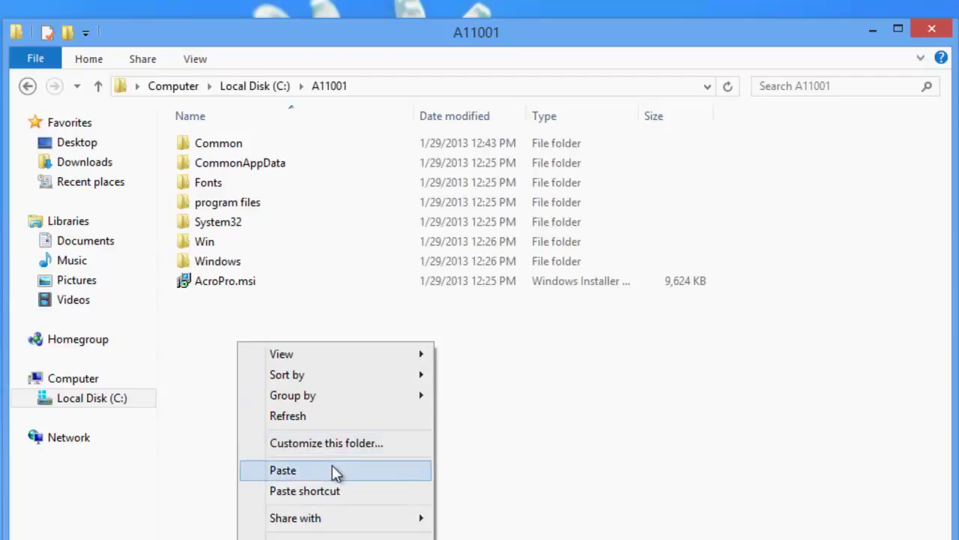
pyautogui.click(282, 470)
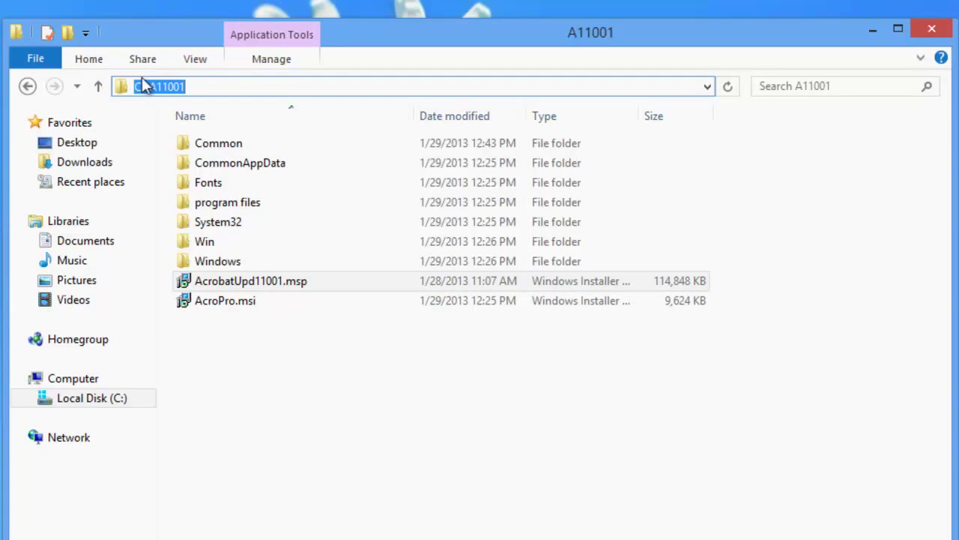
pyautogui.rightClick(162, 86)
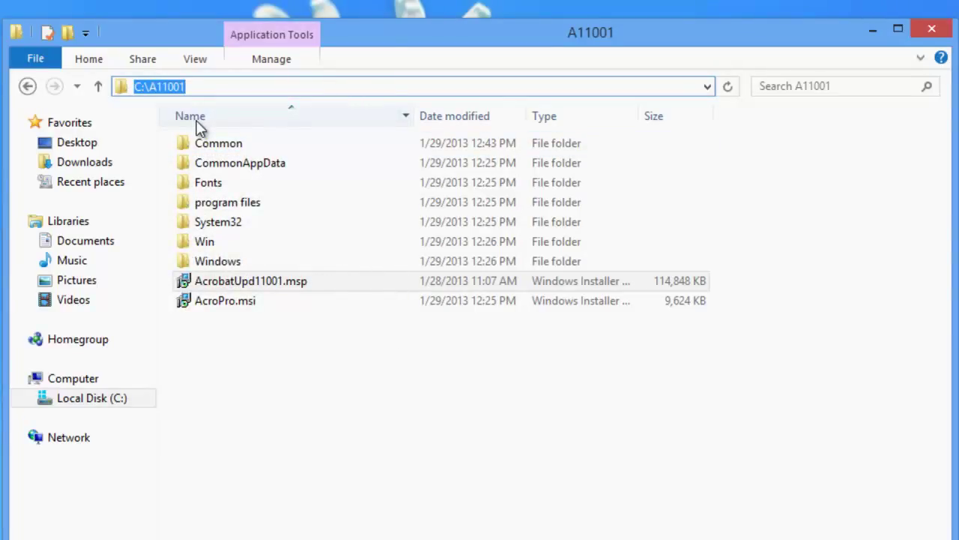
pyautogui.moveTo(202, 117)
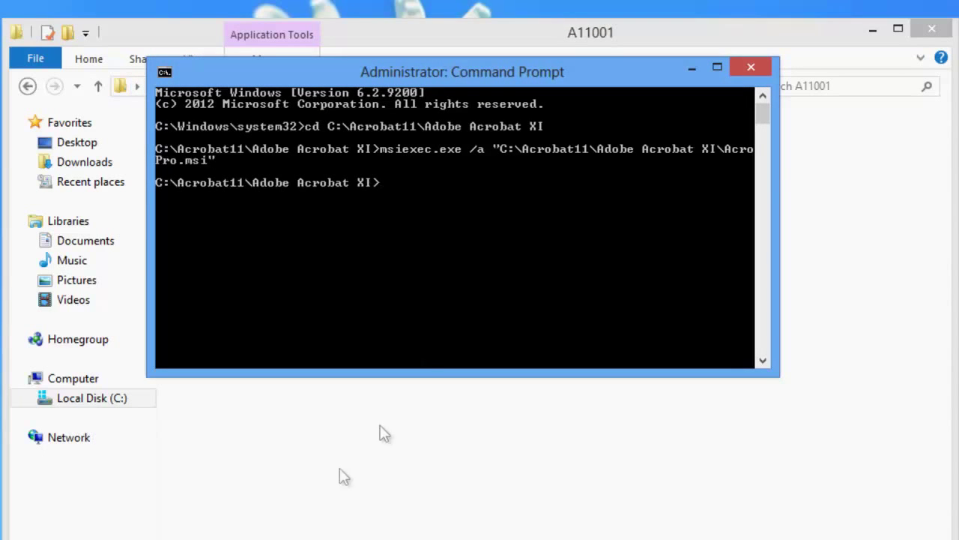
pyautogui.moveTo(442, 168)
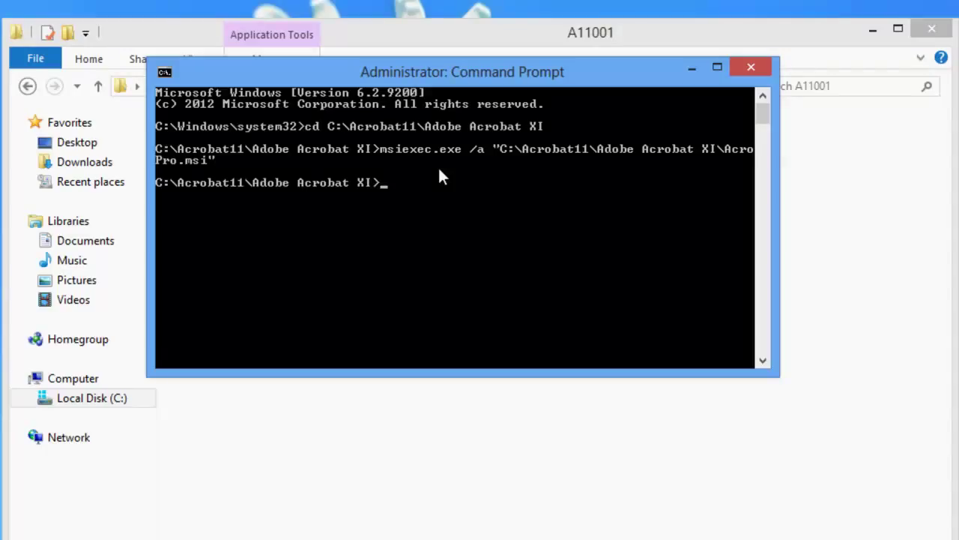
# Change the Command Prompt directory to C:\A11001 by pasting the copied folder path after cd
pyautogui.write('cd')
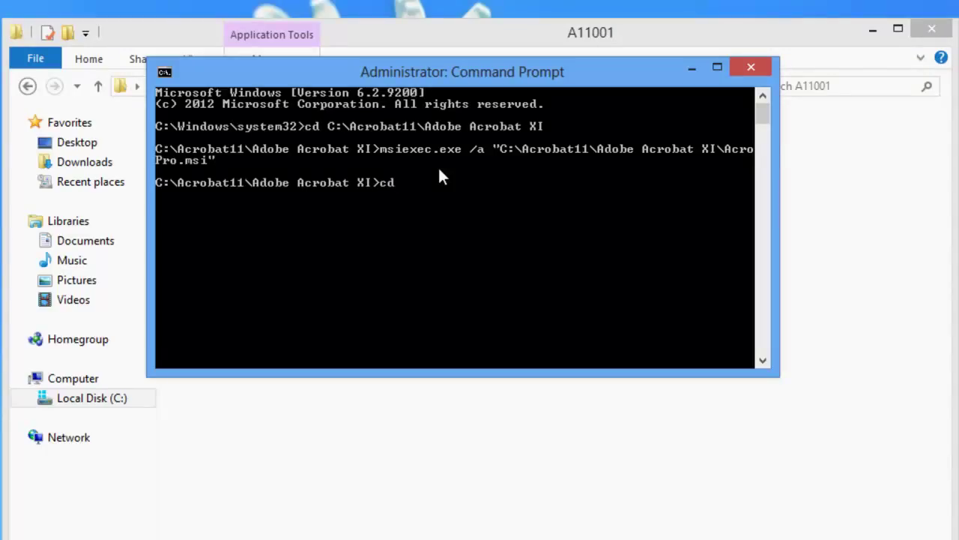
pyautogui.rightClick(443, 176)
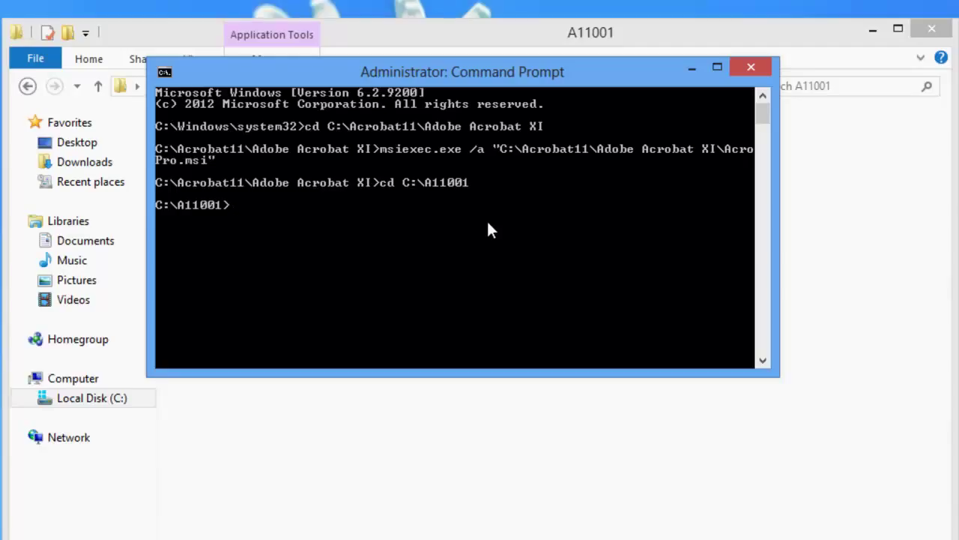
# Begin the admin-install command: msiexec.exe /a "C:\A11001\AcroPro.msi"
pyautogui.write('msiexe')
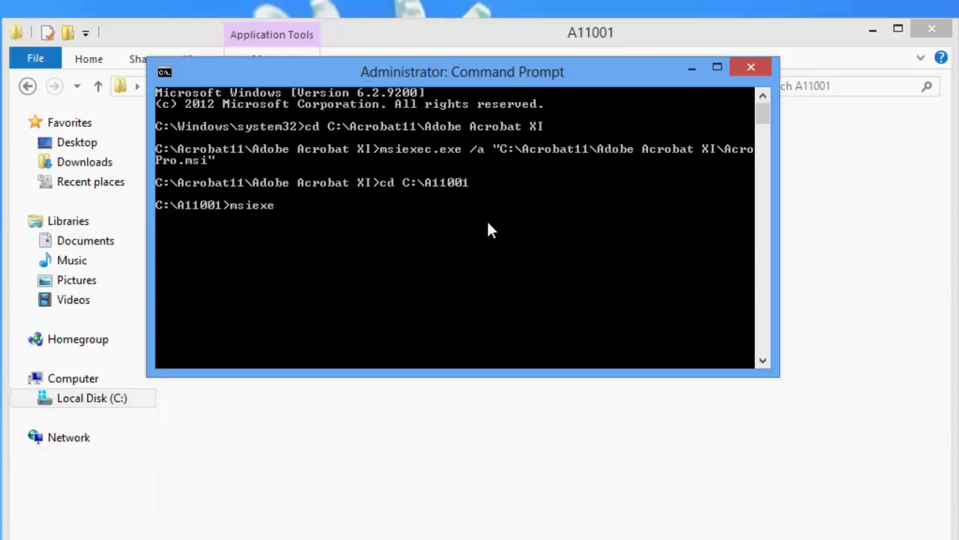
pyautogui.write('c.exe')
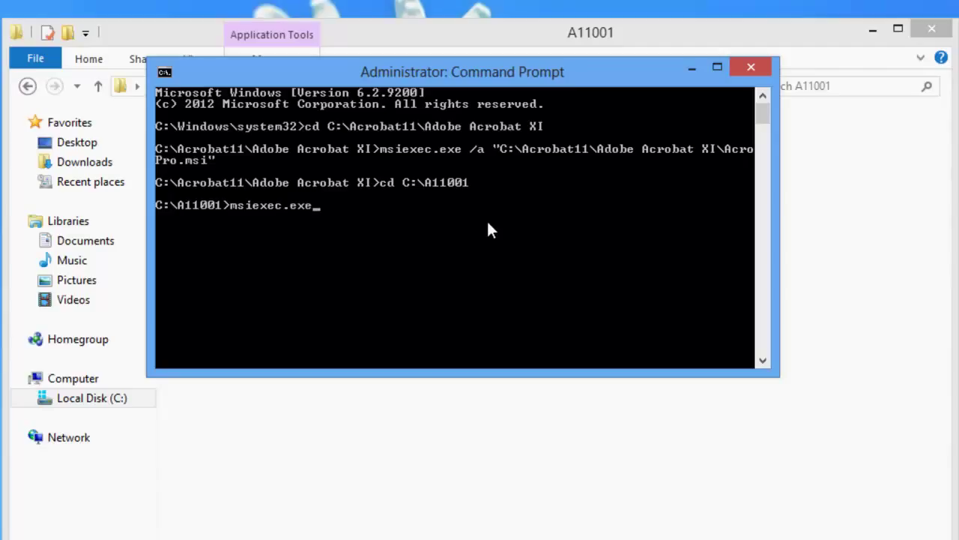
pyautogui.write('/a')
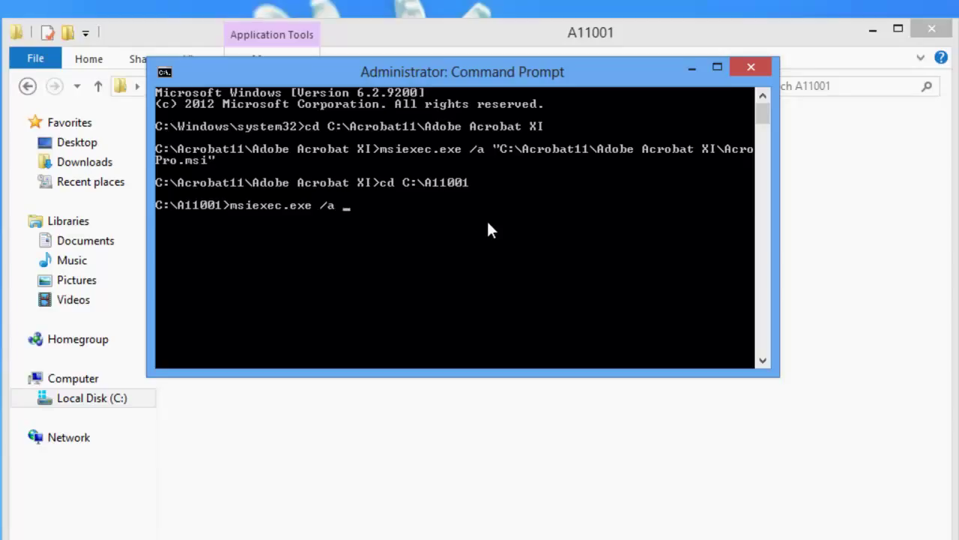
pyautogui.write('"')
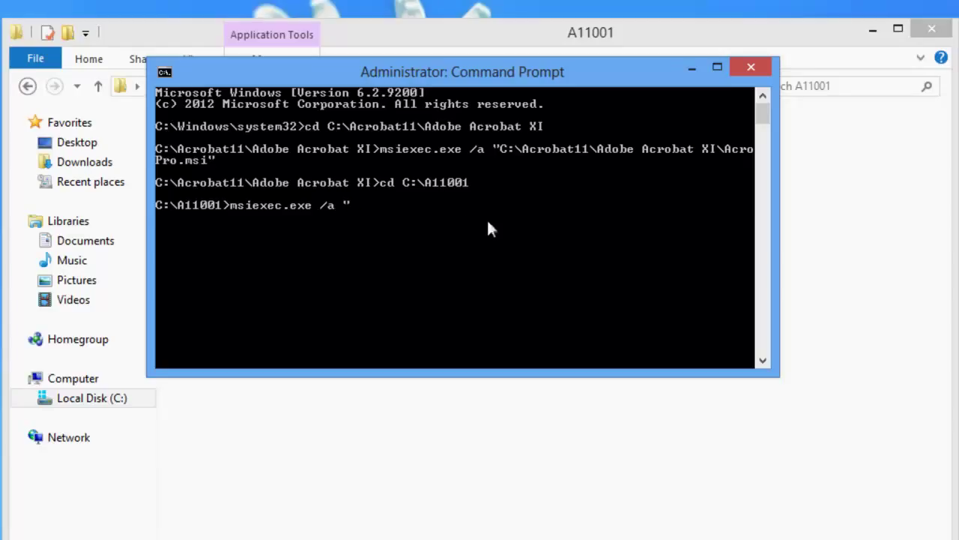
pyautogui.rightClick(492, 228)
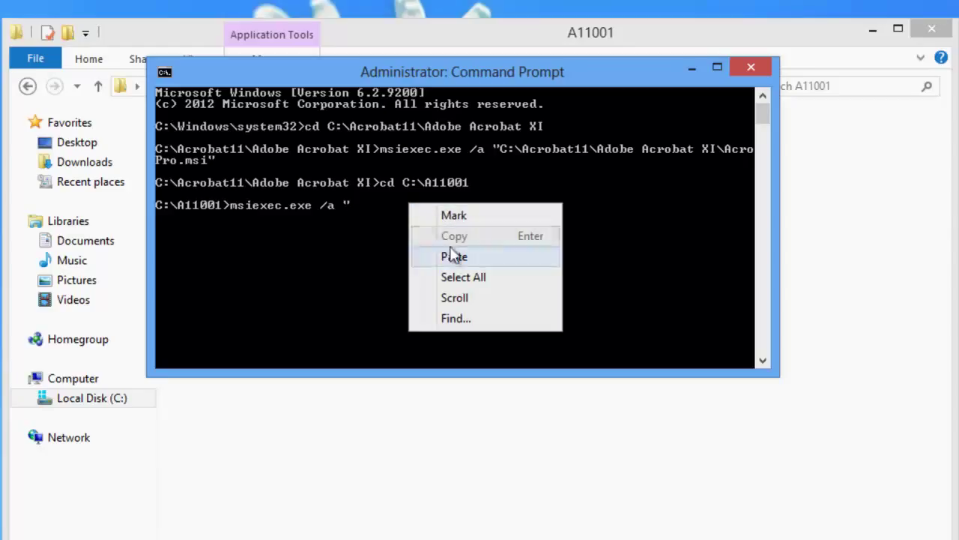
pyautogui.click(454, 256)
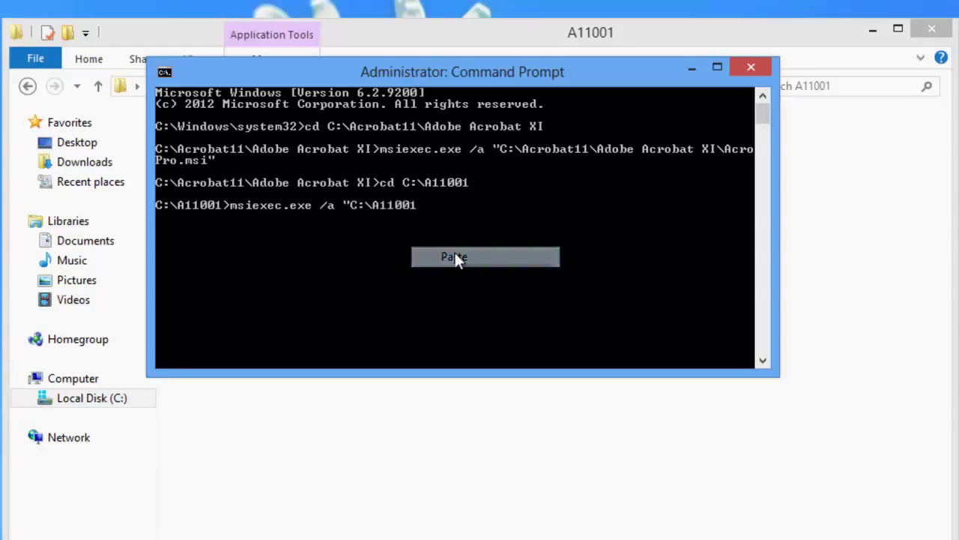
pyautogui.click(455, 256)
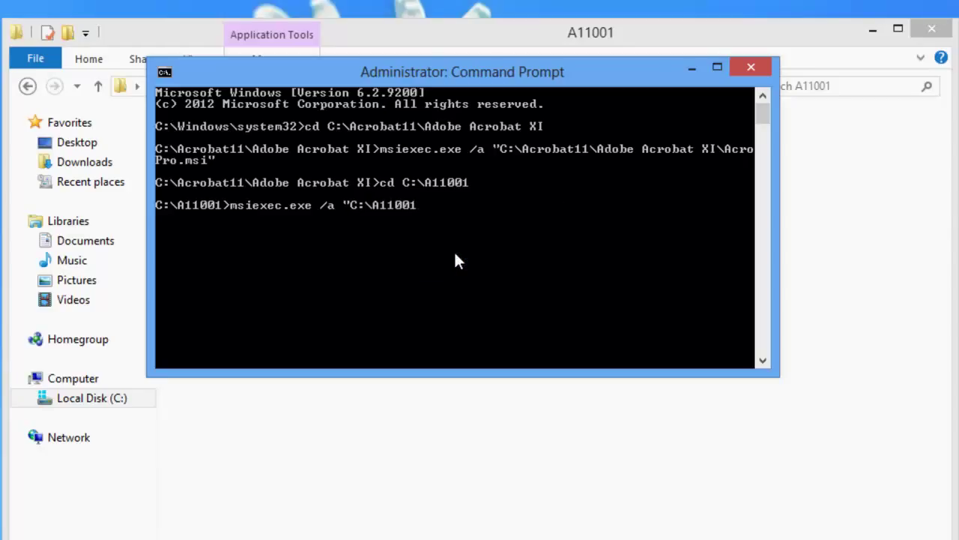
pyautogui.write('Ac')
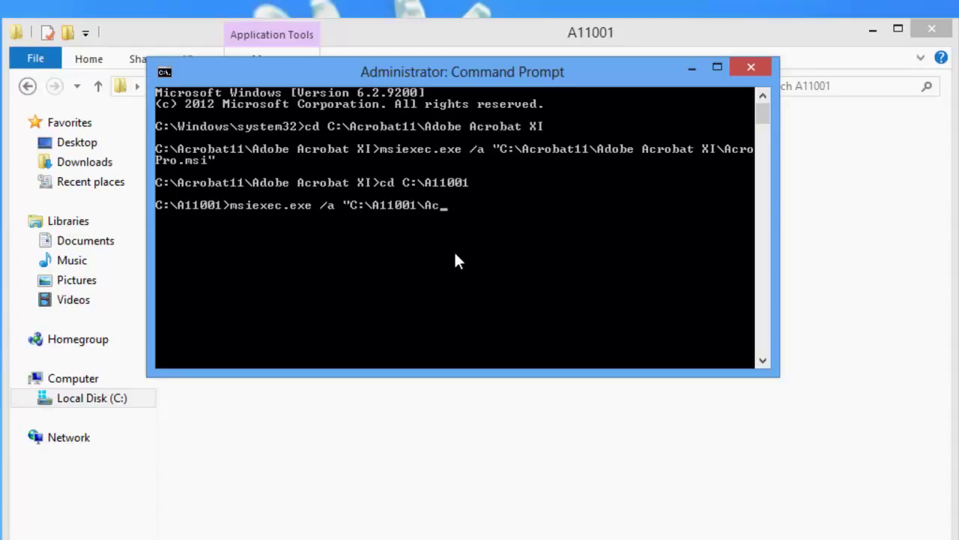
pyautogui.write('roPro.ms')
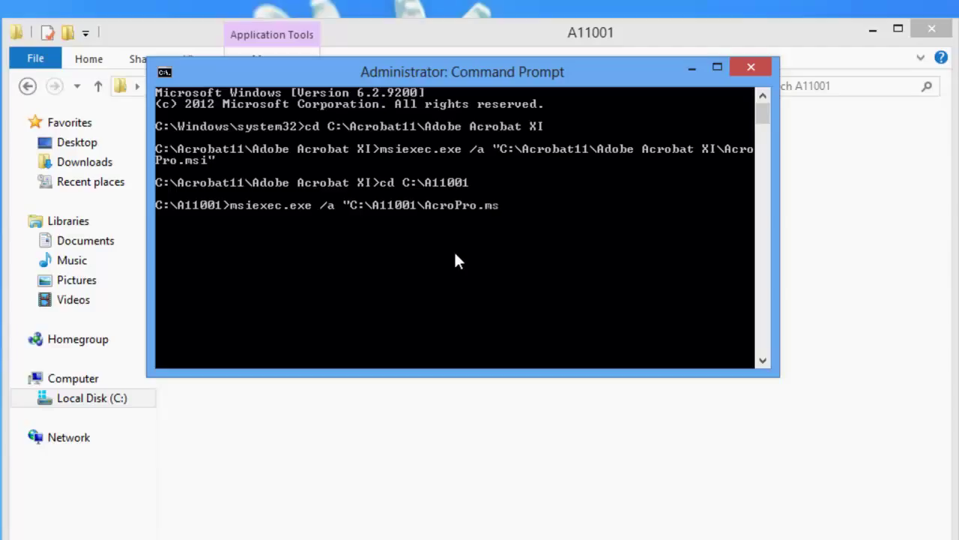
pyautogui.write('i"')
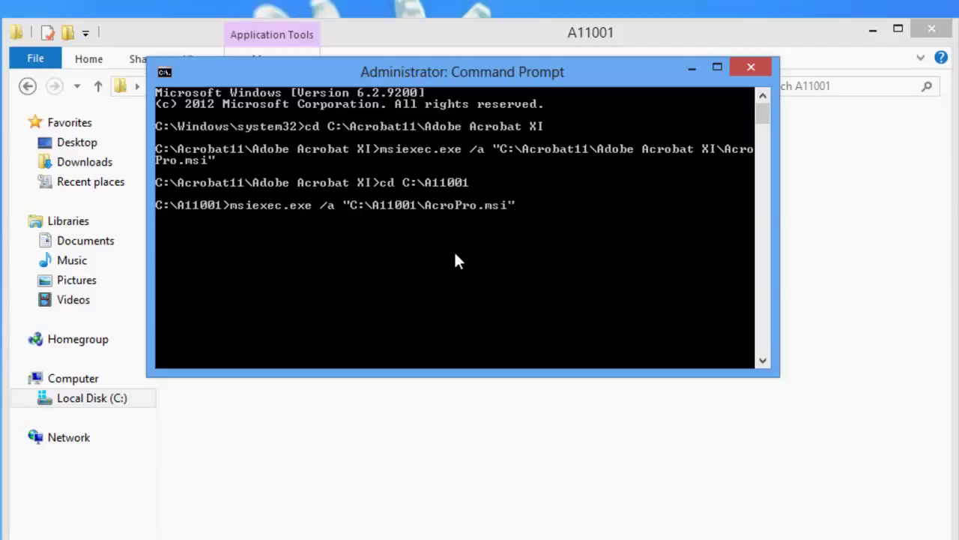
# Add the /p " patch switch and attempt to paste the patch file path
pyautogui.write('/')
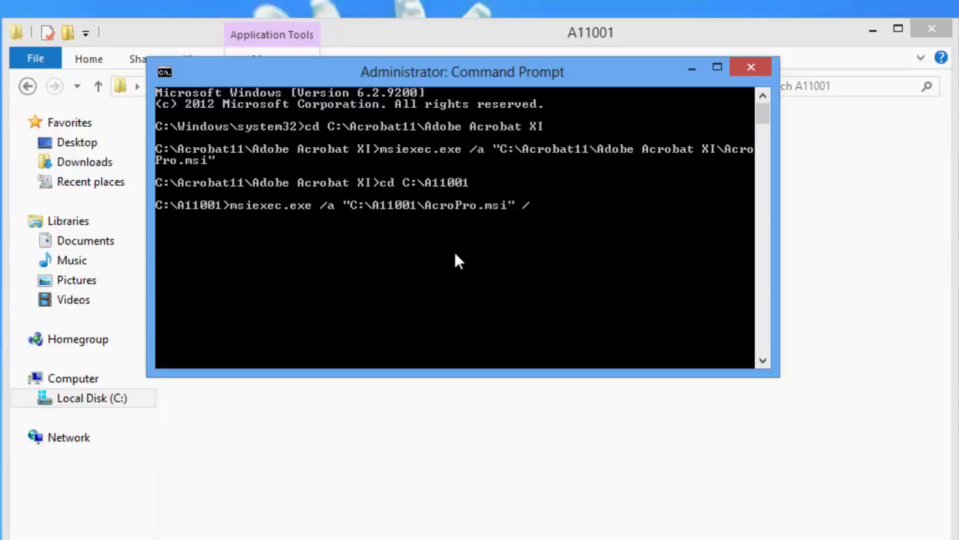
pyautogui.write('p')
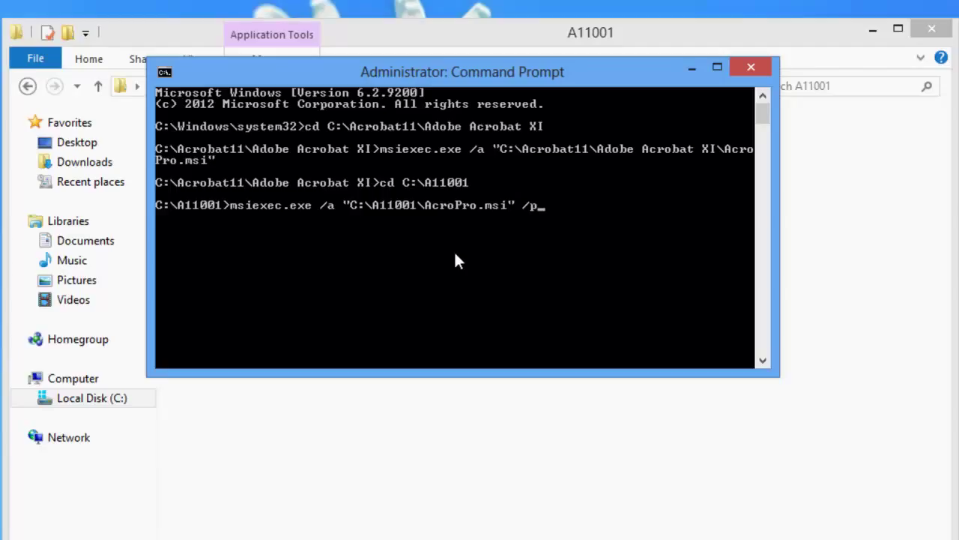
pyautogui.write('"')
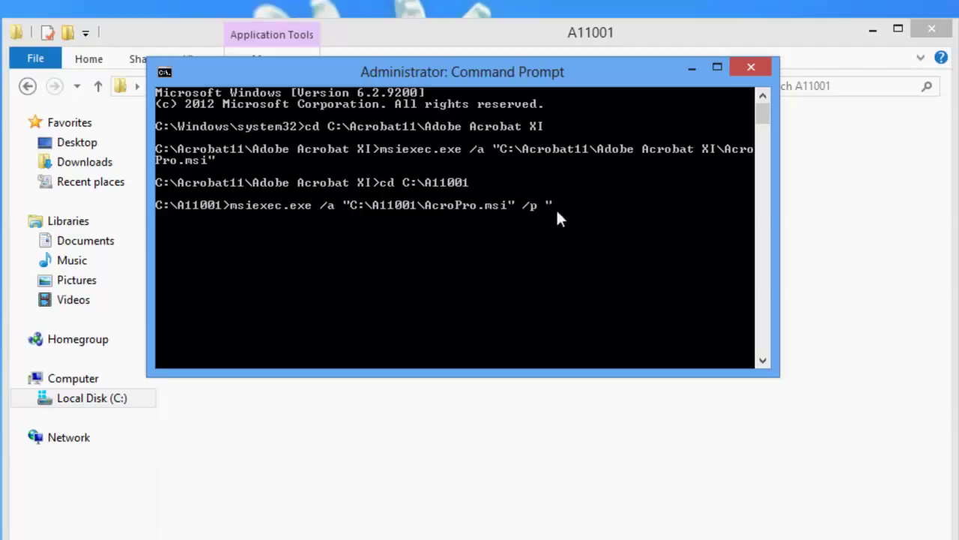
pyautogui.rightClick(558, 217)
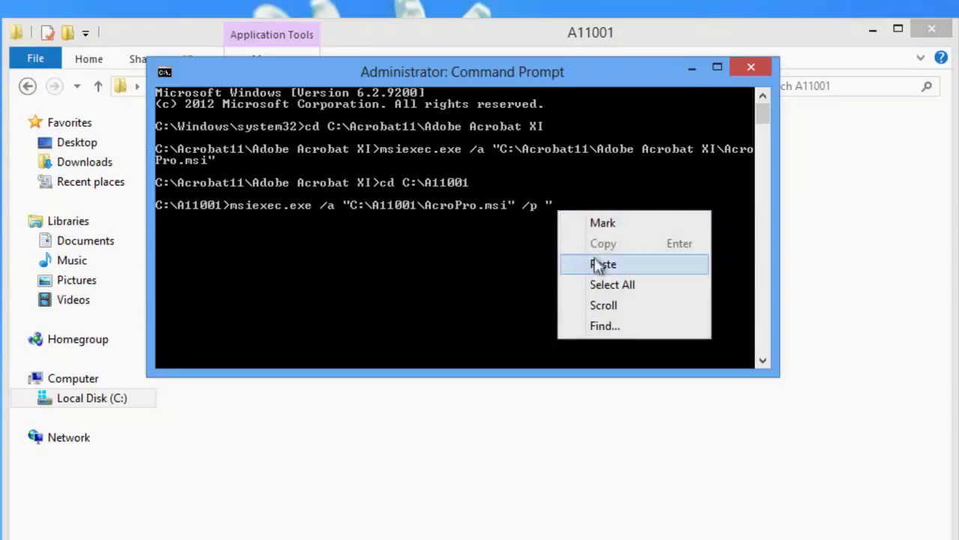
pyautogui.click(603, 264)
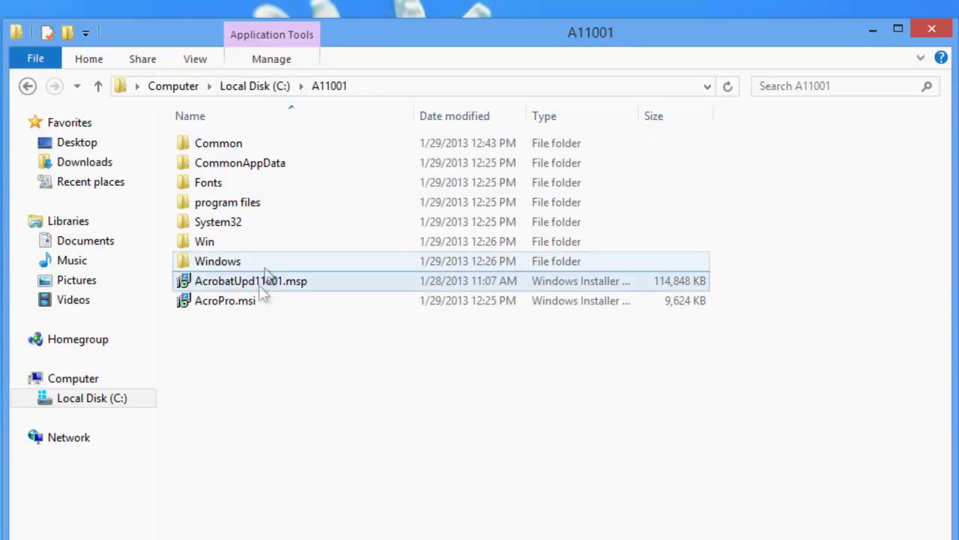
# Copy the AcrobatUpd11001.msp file name and paste it into the /p path, running the patched admin install
pyautogui.rightClick(252, 280)
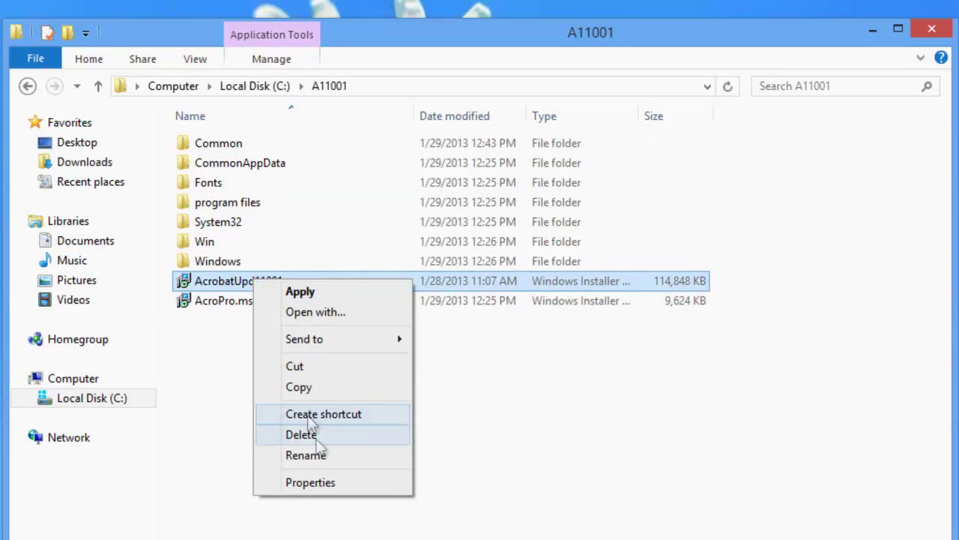
pyautogui.click(305, 456)
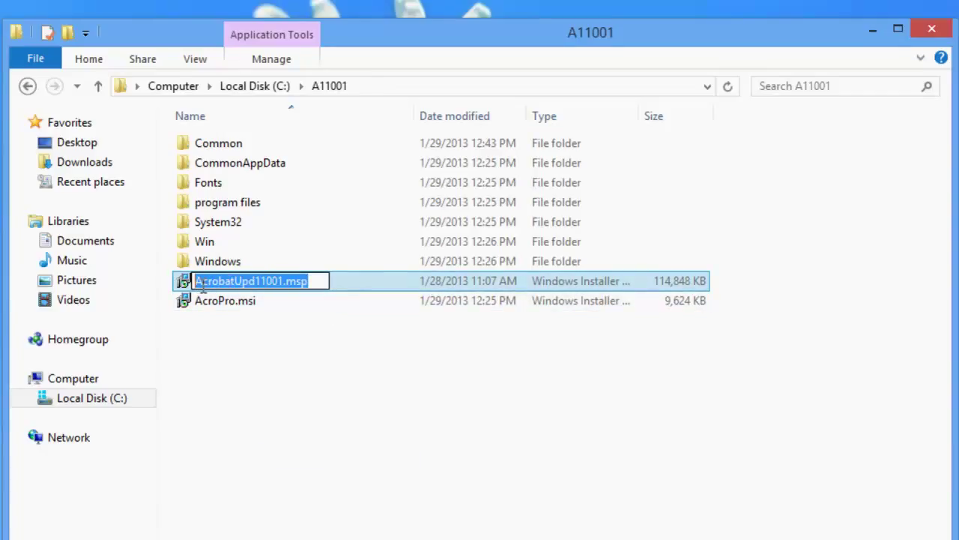
pyautogui.rightClick(252, 280)
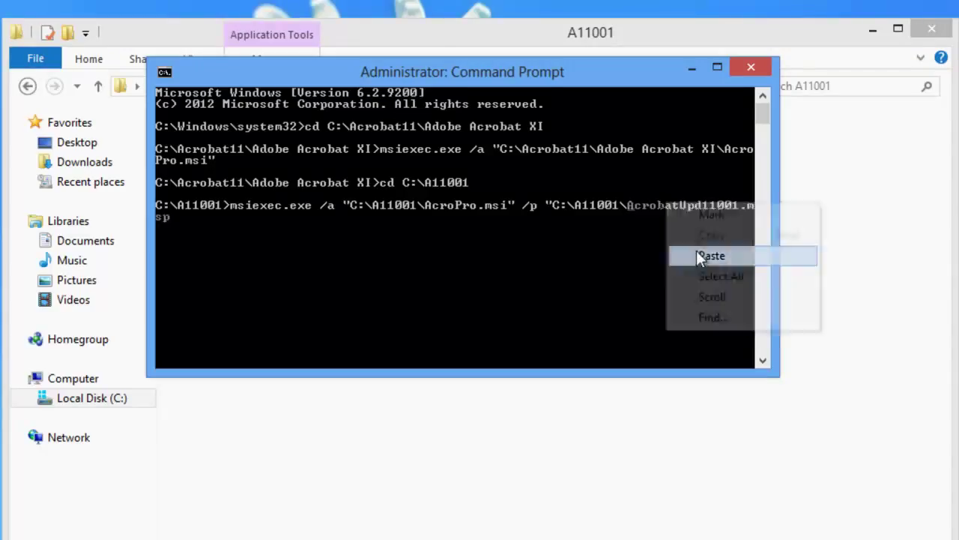
pyautogui.click(659, 258)
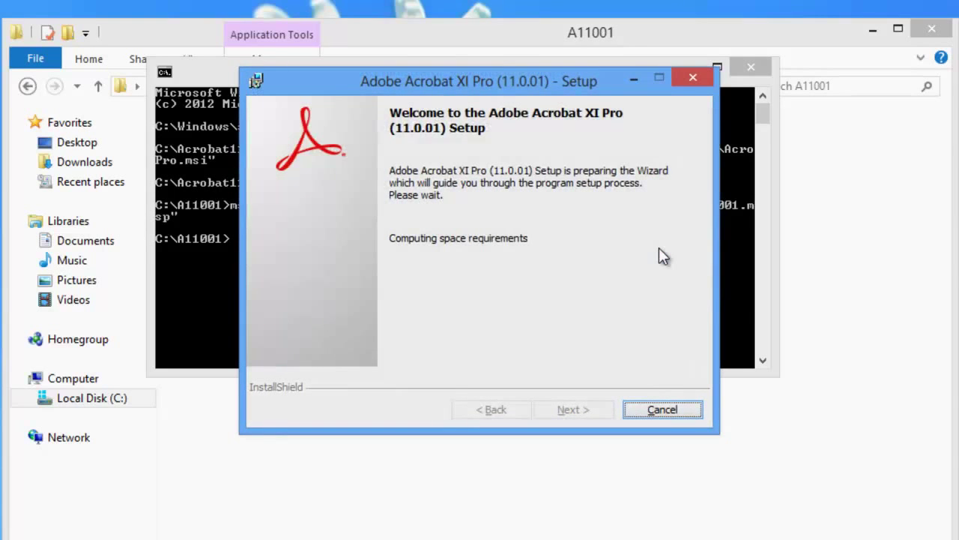
pyautogui.moveTo(492, 102)
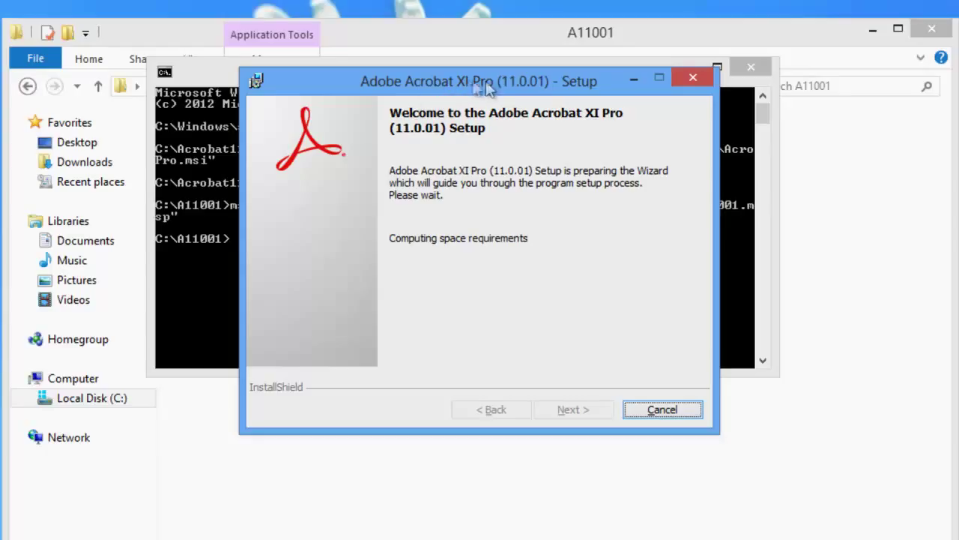
pyautogui.moveTo(527, 90)
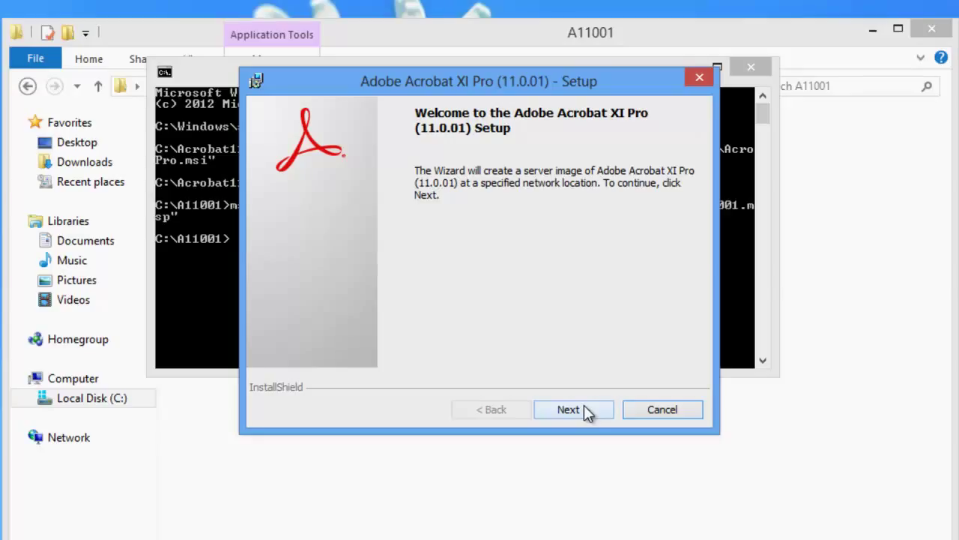
# Create the 11.0.01 server image at network location C:\A11001\ and finish the wizard
pyautogui.click(566, 409)
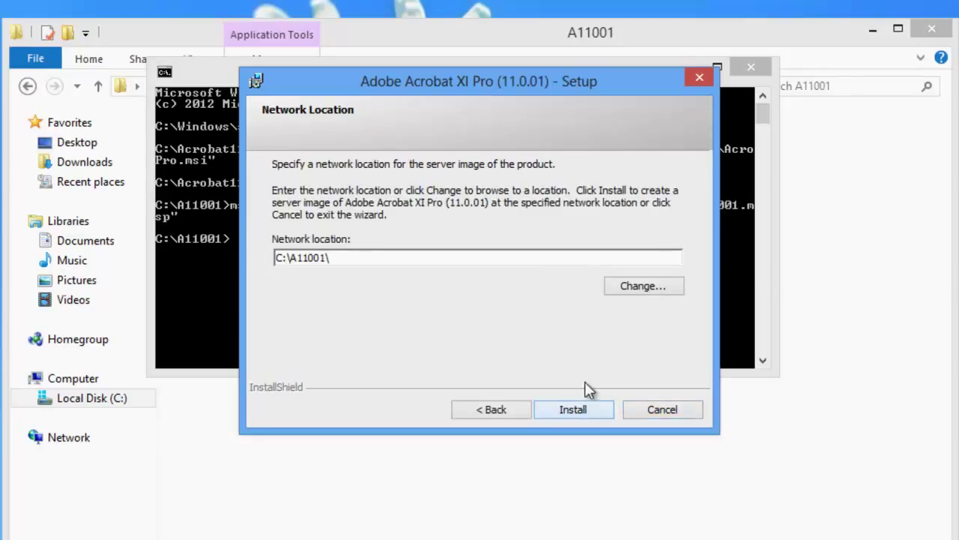
pyautogui.moveTo(313, 274)
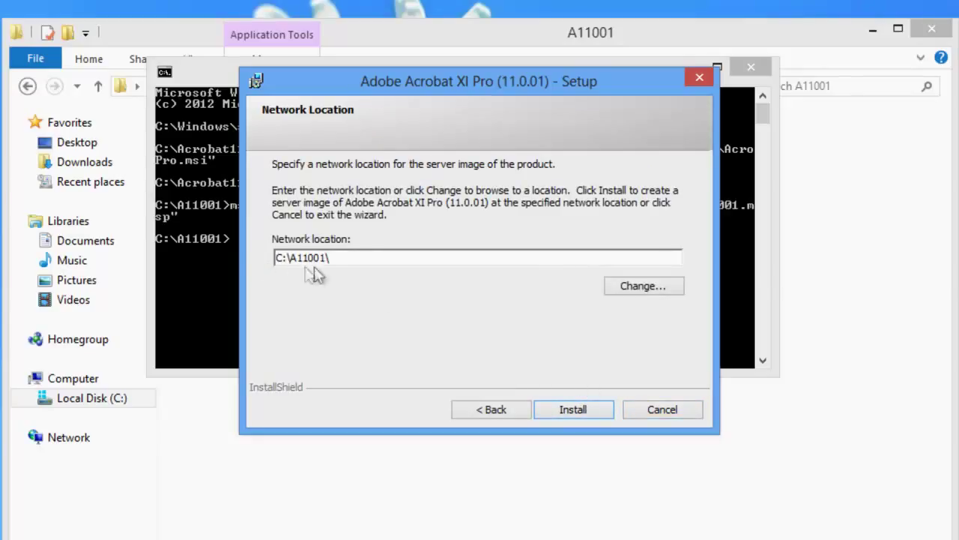
pyautogui.moveTo(347, 283)
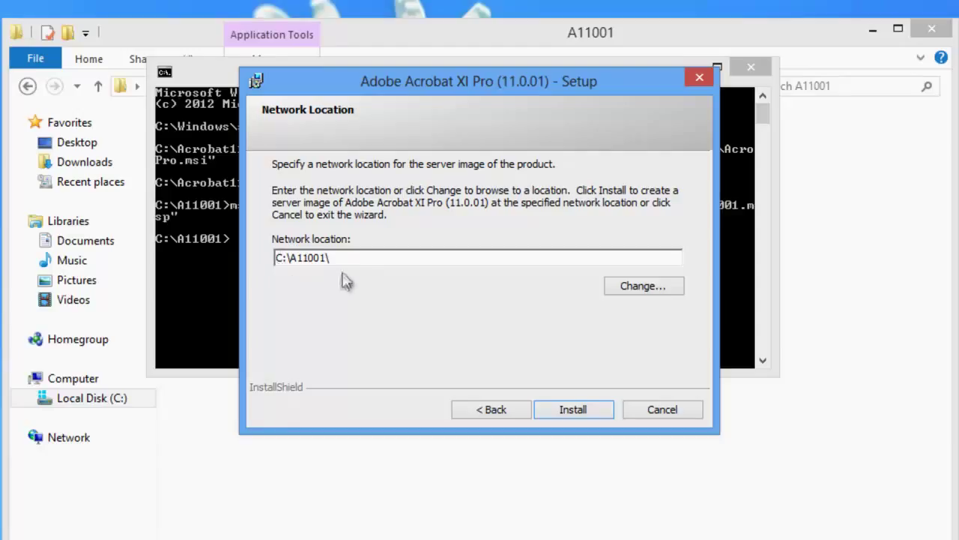
pyautogui.moveTo(291, 278)
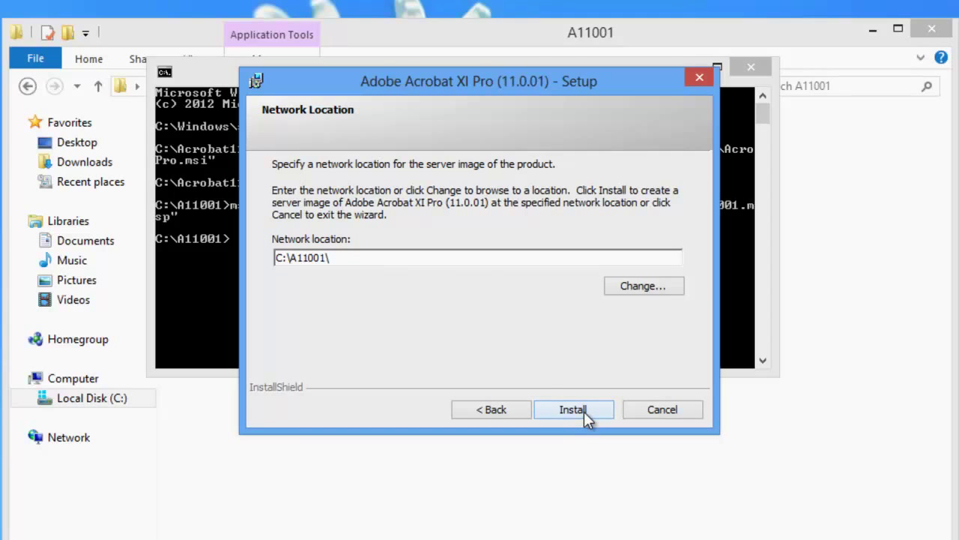
pyautogui.click(572, 409)
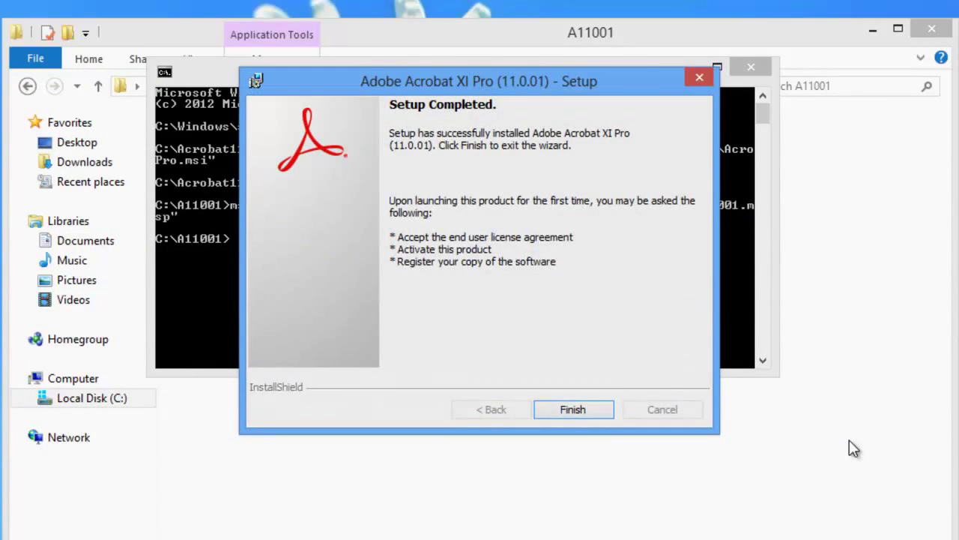
pyautogui.moveTo(738, 438)
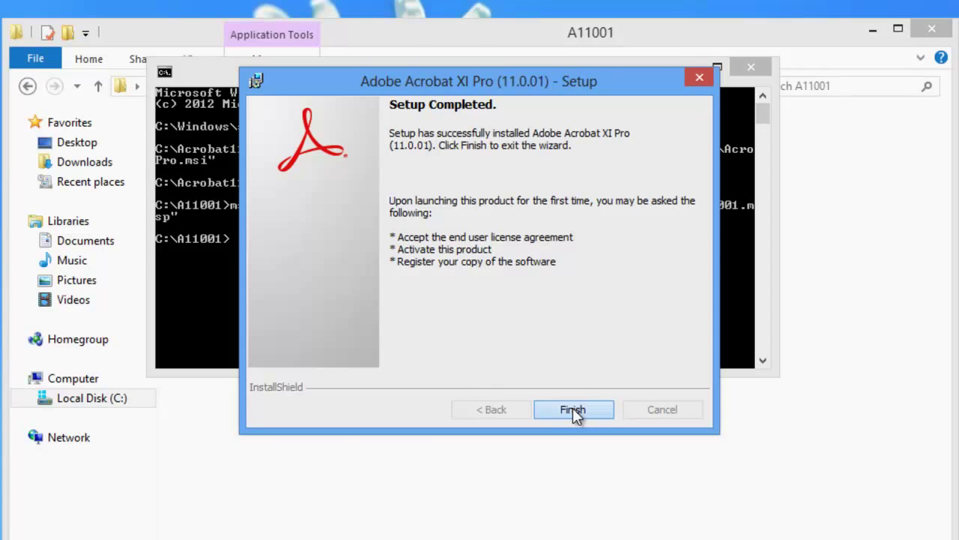
pyautogui.click(573, 408)
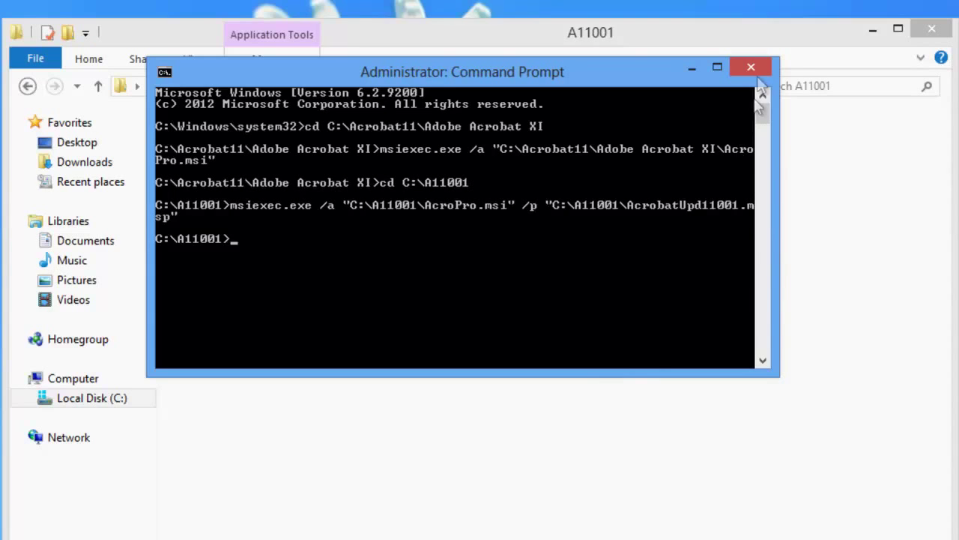
pyautogui.click(751, 66)
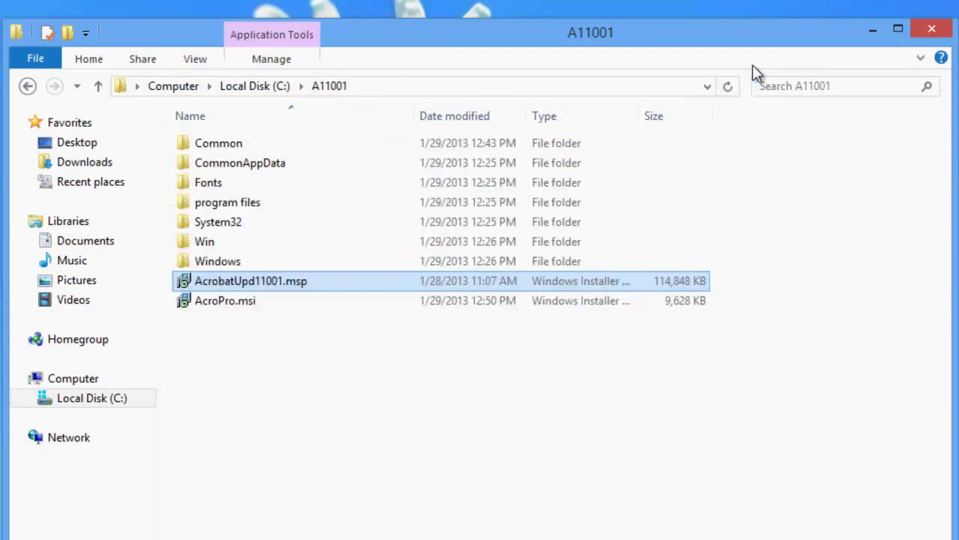
pyautogui.moveTo(488, 358)
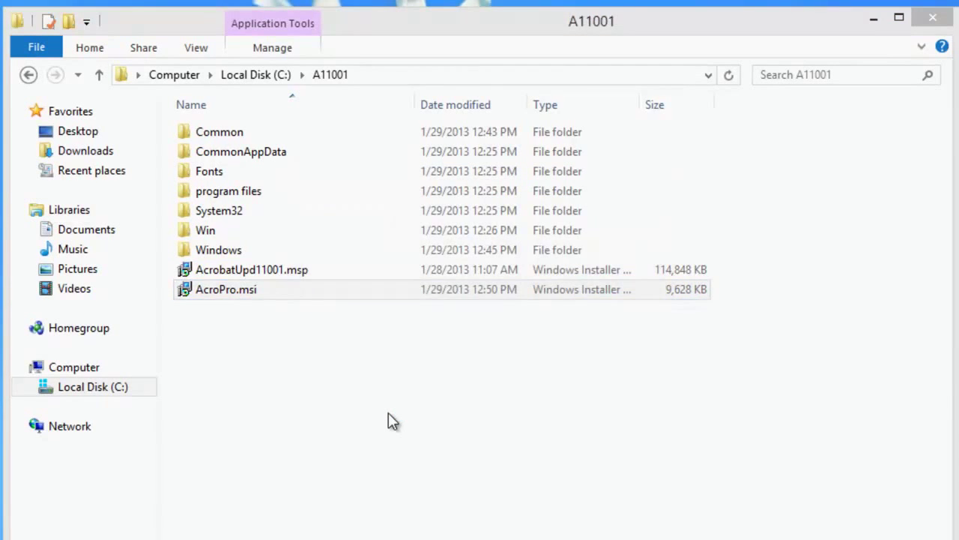
# Run AcroPro.msi from A11001, pass the welcome page and keep Acrobat as the default PDF viewer
pyautogui.doubleClick(225, 289)
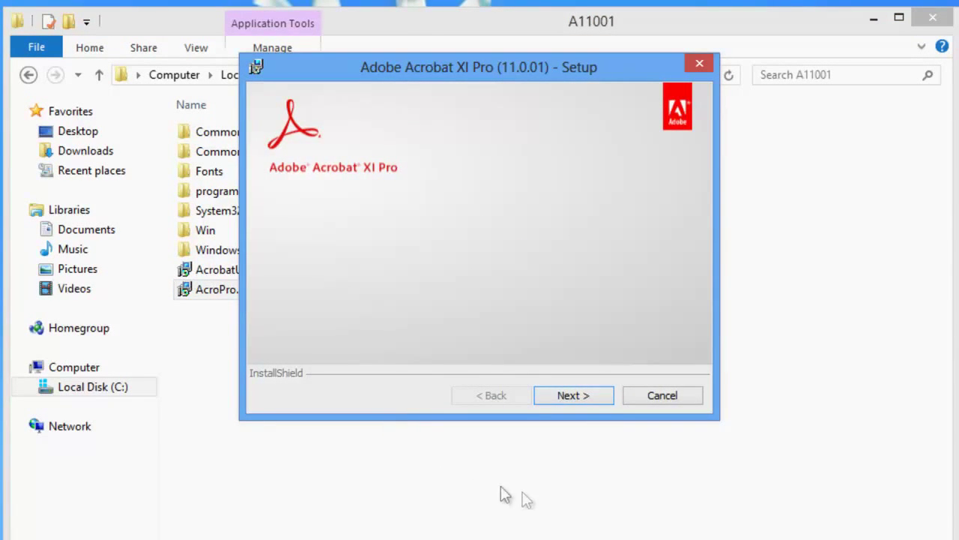
pyautogui.moveTo(507, 77)
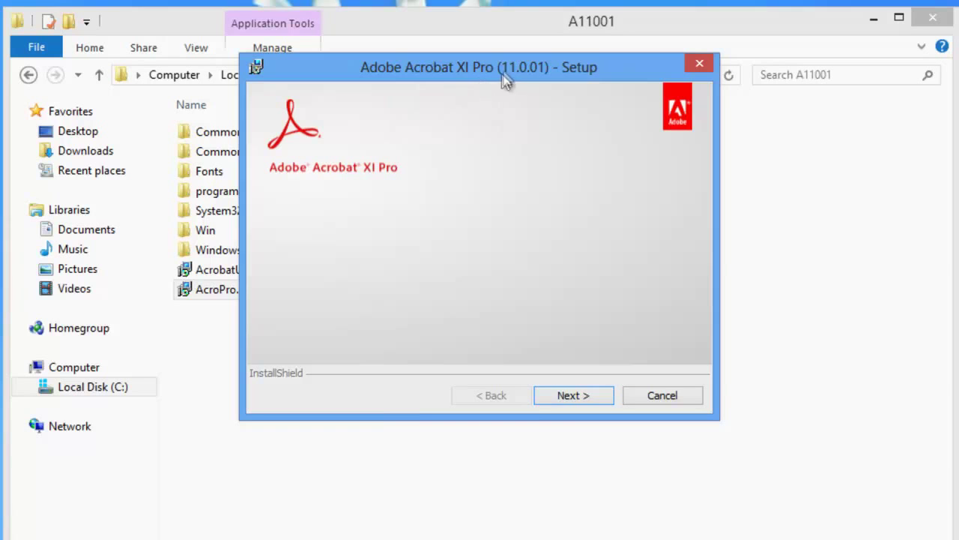
pyautogui.moveTo(546, 78)
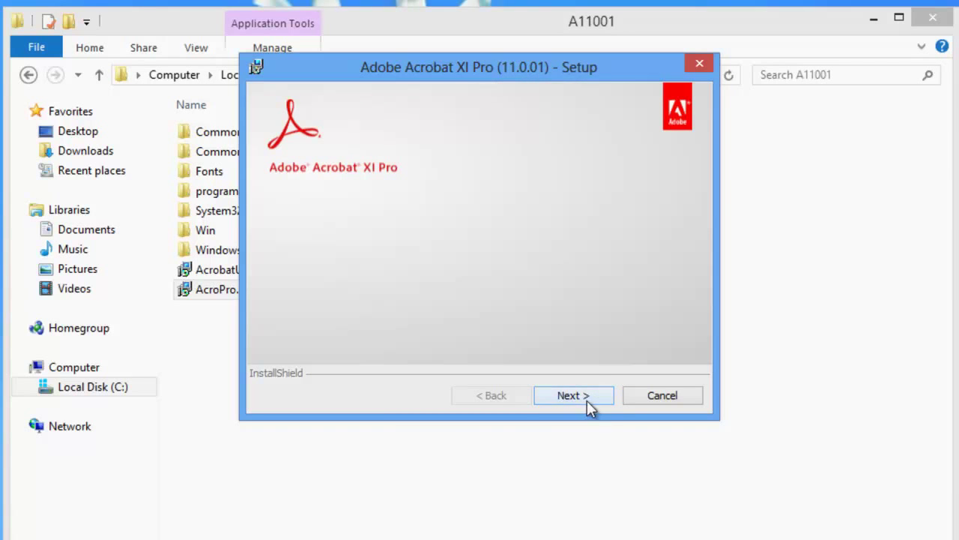
pyautogui.click(573, 396)
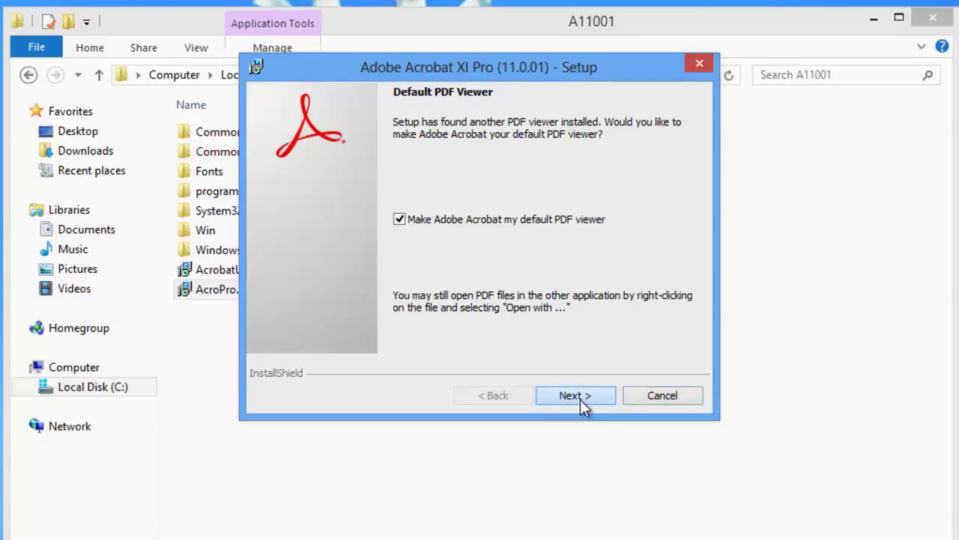
pyautogui.click(574, 396)
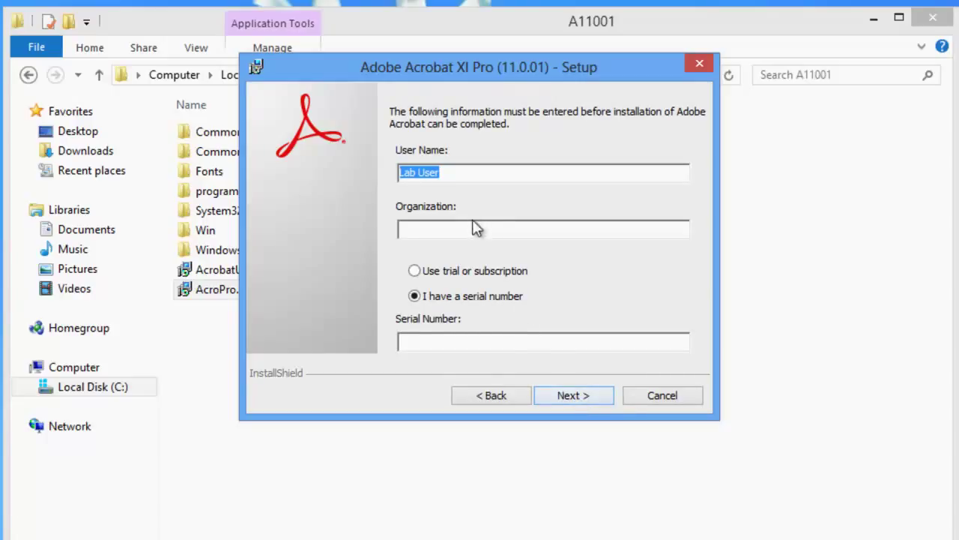
# Enter the serial number, keep the Typical setup and default destination folder, reaching Ready to Install
pyautogui.click(543, 342)
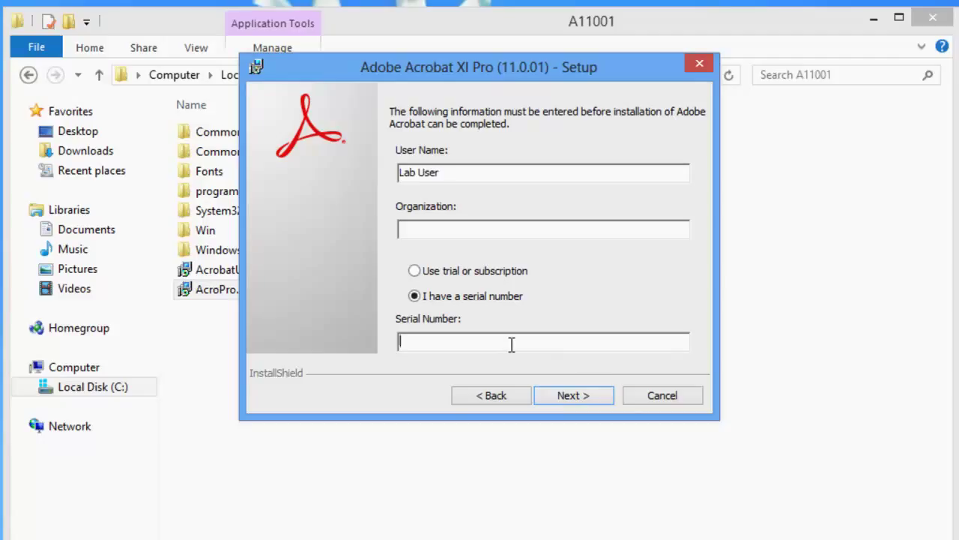
pyautogui.write('SERIALNUMBER')
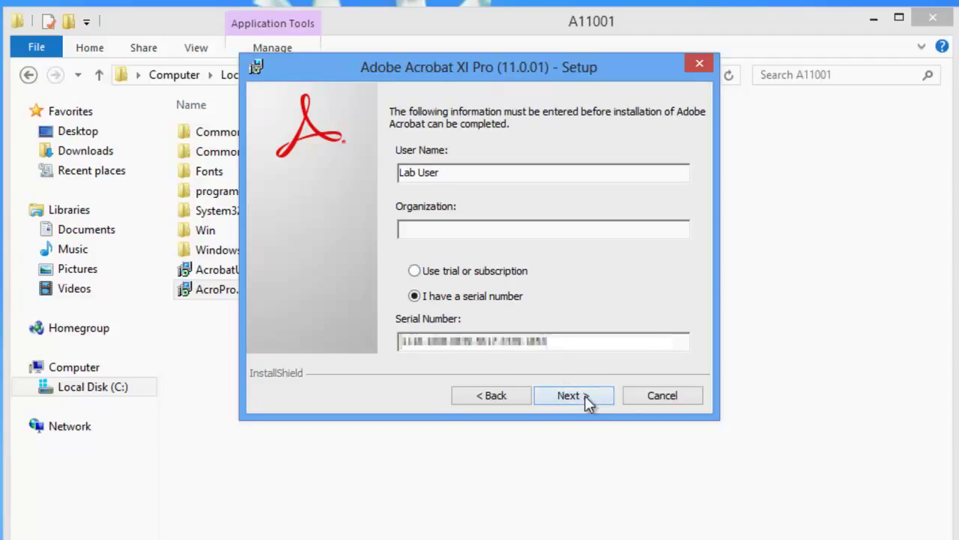
pyautogui.click(569, 396)
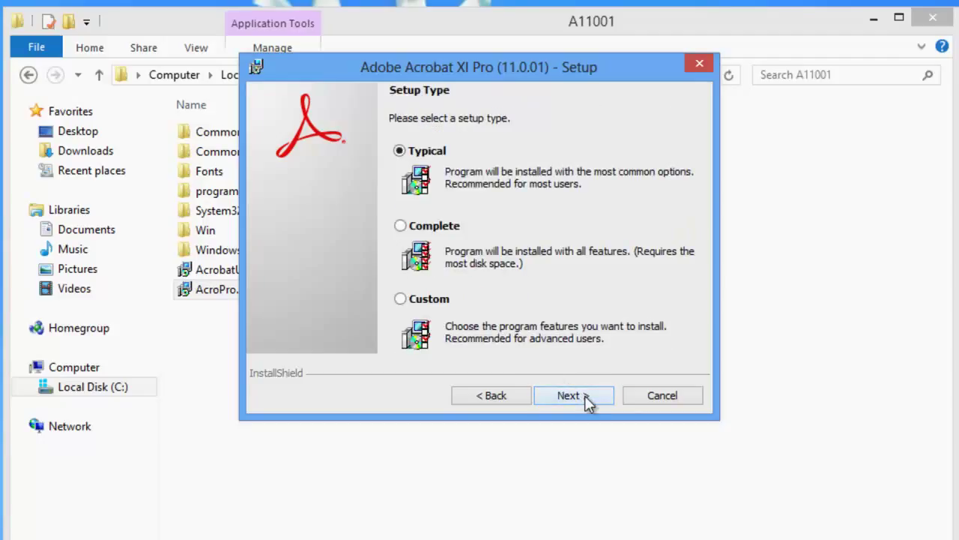
pyautogui.click(568, 396)
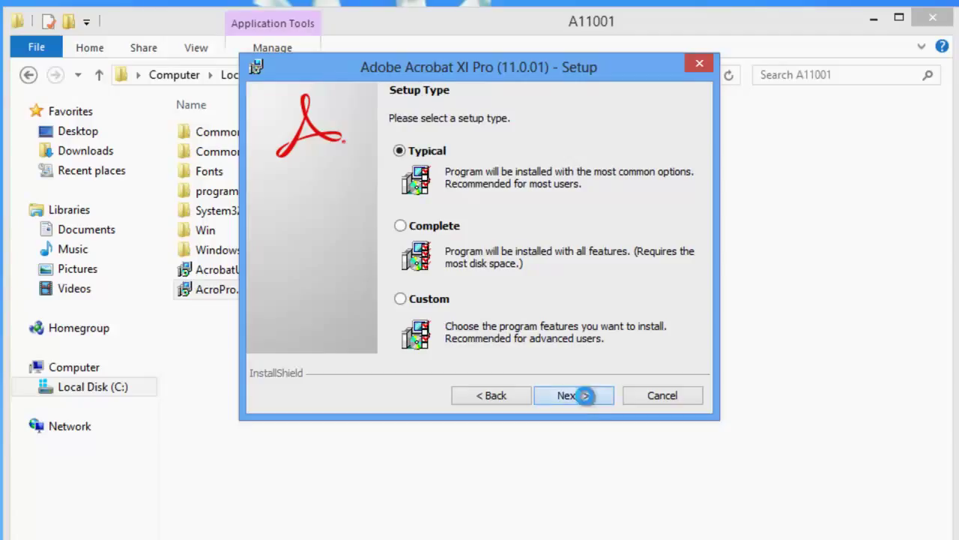
pyautogui.click(573, 396)
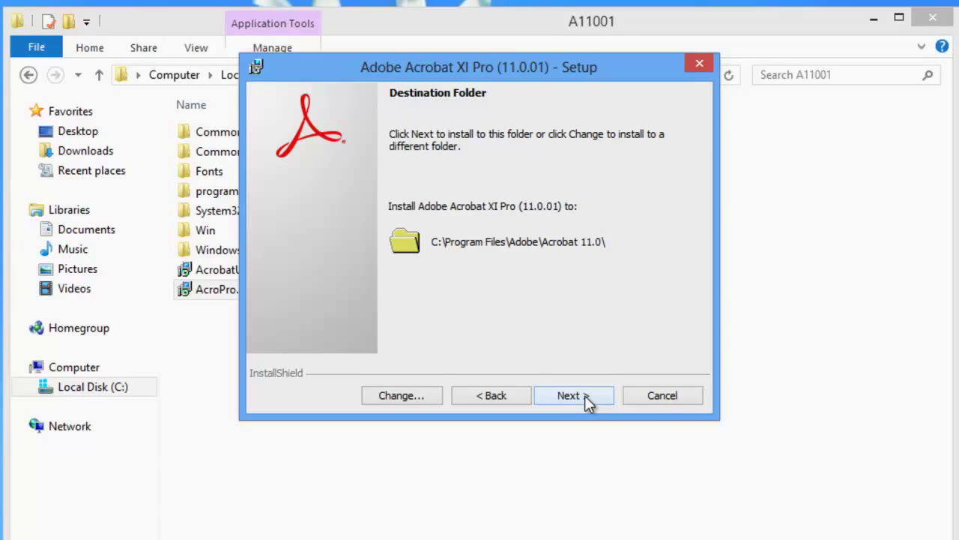
pyautogui.click(573, 396)
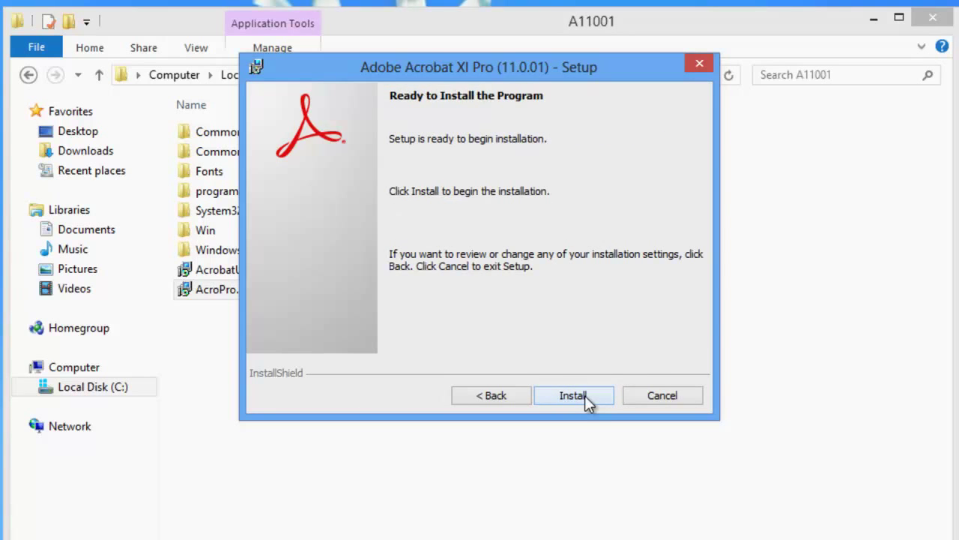
# Install Acrobat XI Pro 11.0.01, finish the completed wizard and decline restarting now
pyautogui.click(572, 396)
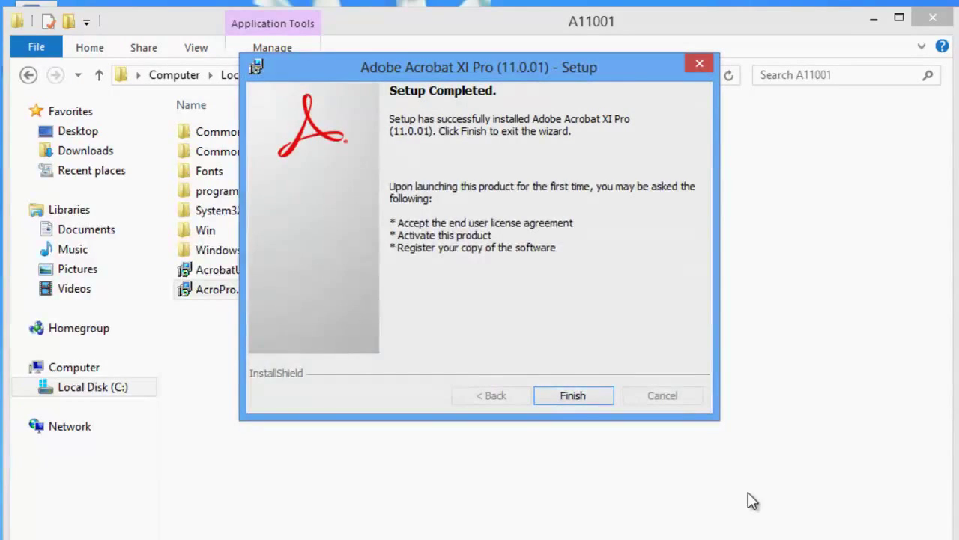
pyautogui.moveTo(564, 291)
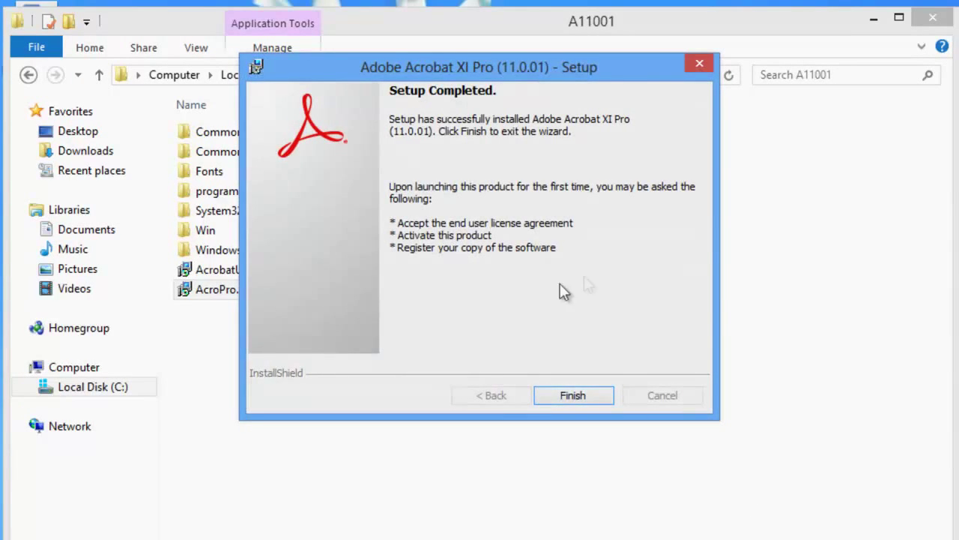
pyautogui.moveTo(572, 404)
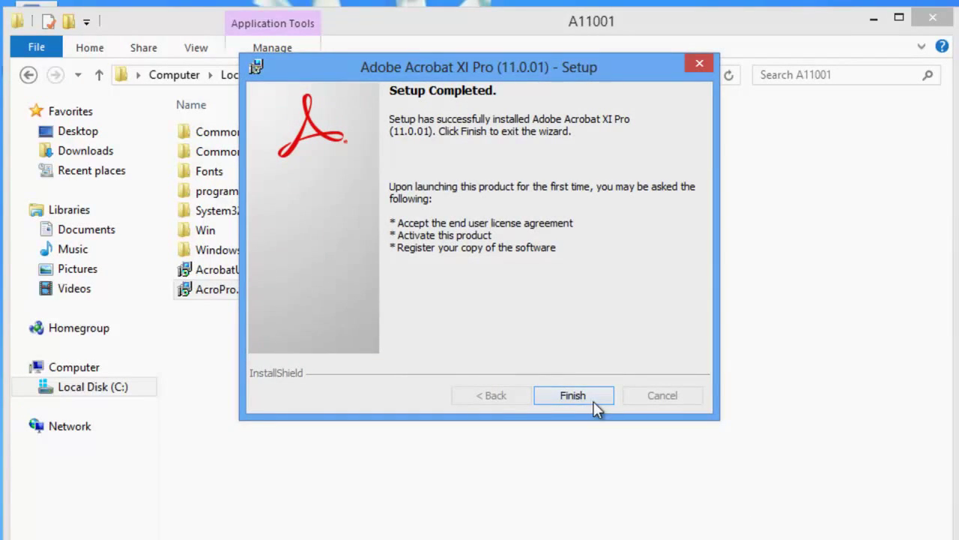
pyautogui.click(573, 396)
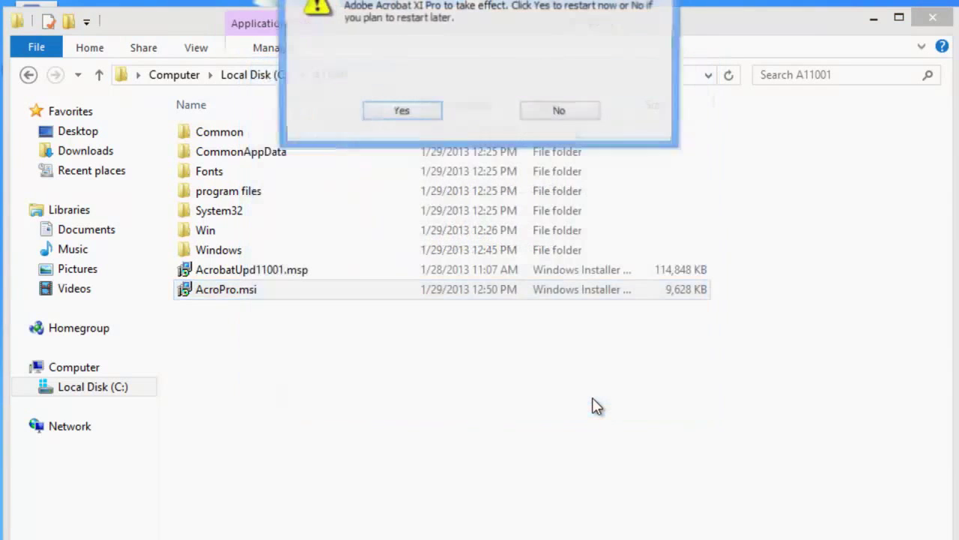
pyautogui.moveTo(567, 364)
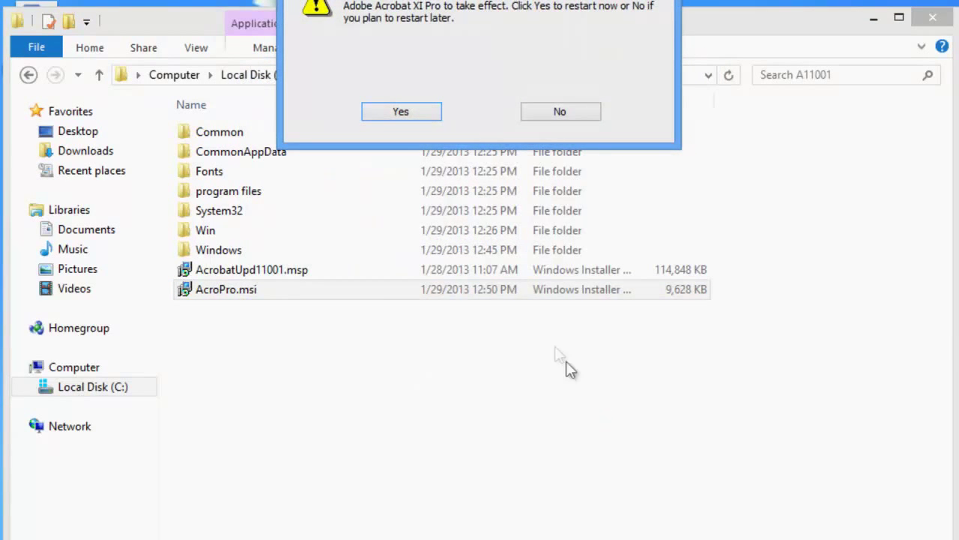
pyautogui.moveTo(617, 6)
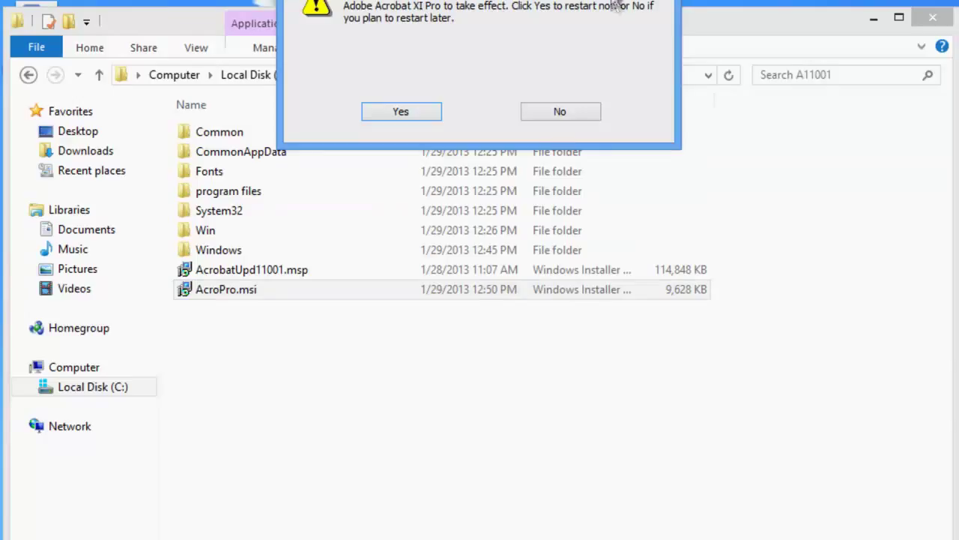
pyautogui.moveTo(560, 111)
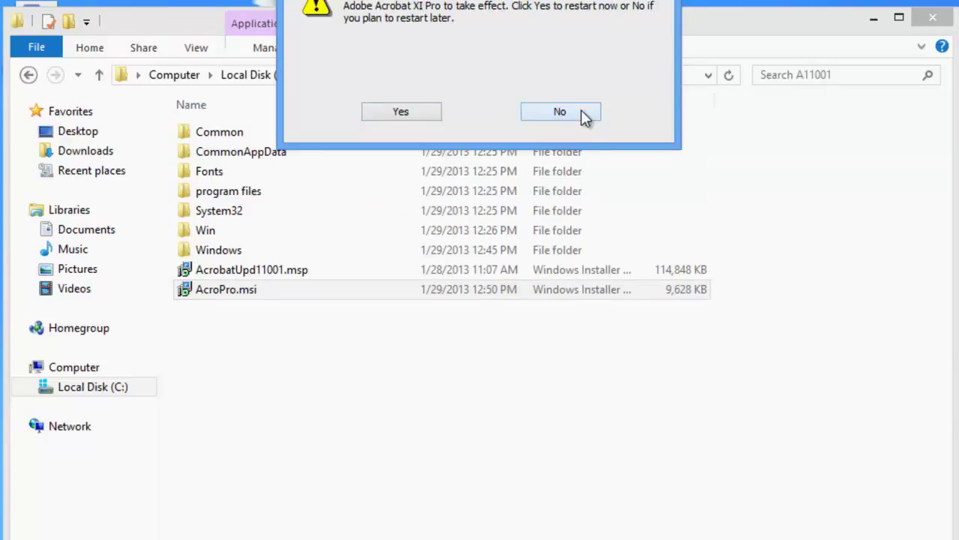
pyautogui.click(561, 111)
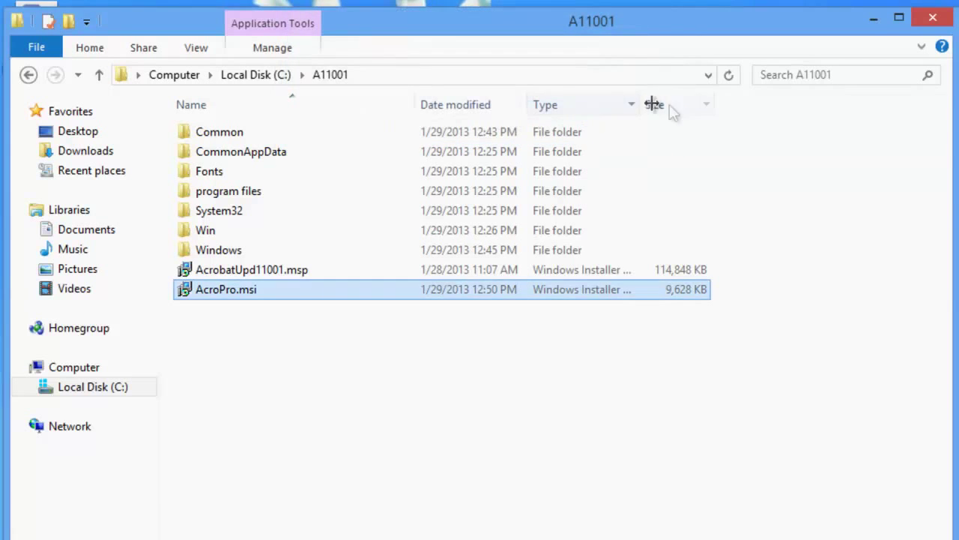
# Close the A11001 folder window and launch Acrobat XI Pro from its desktop shortcut
pyautogui.click(873, 18)
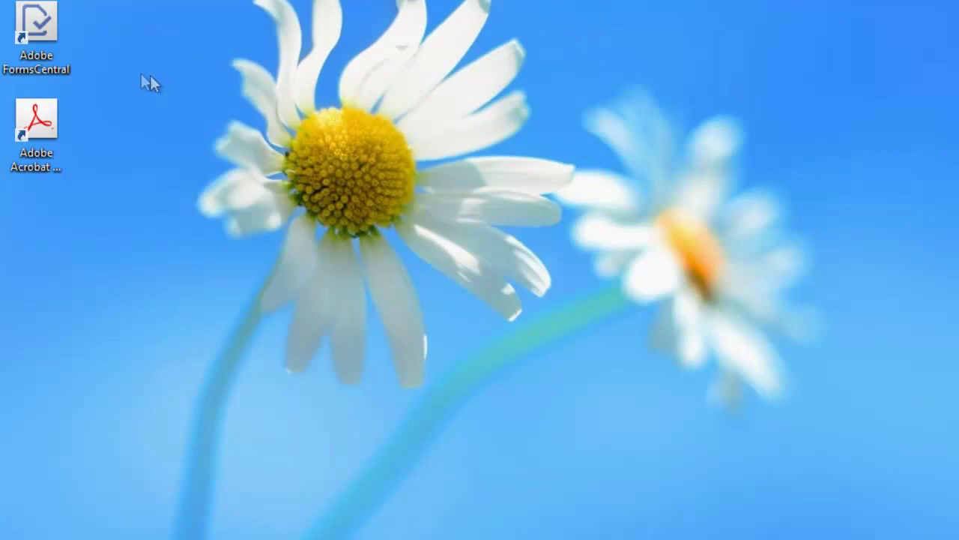
pyautogui.click(36, 33)
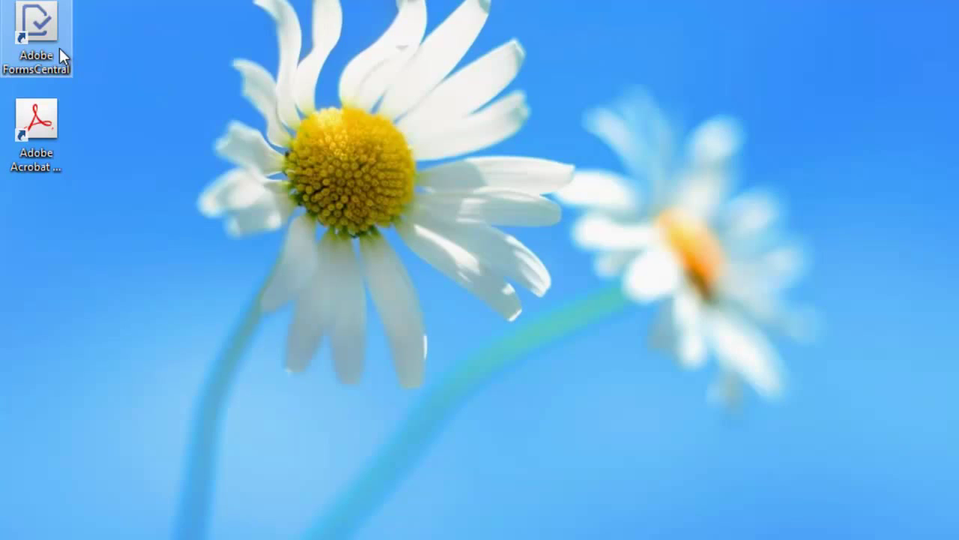
pyautogui.click(36, 123)
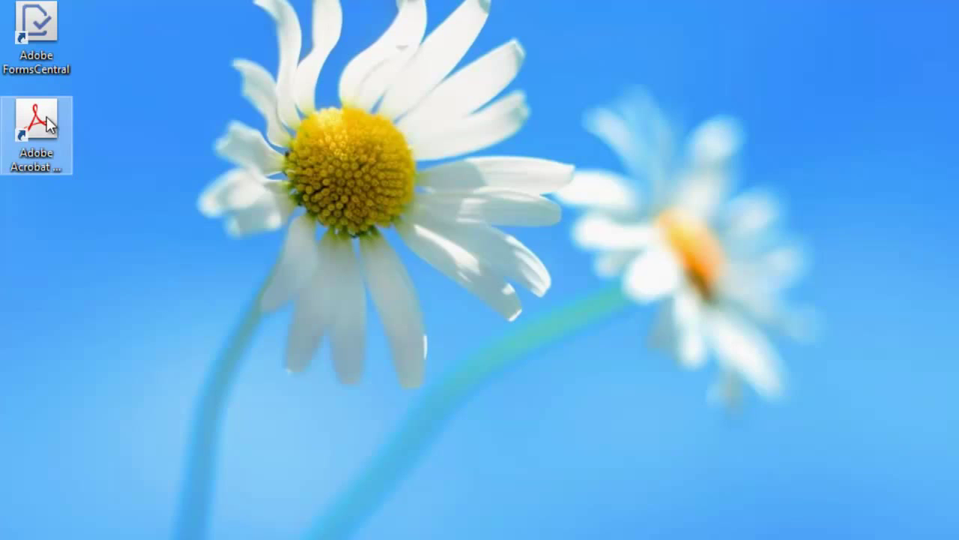
pyautogui.doubleClick(36, 120)
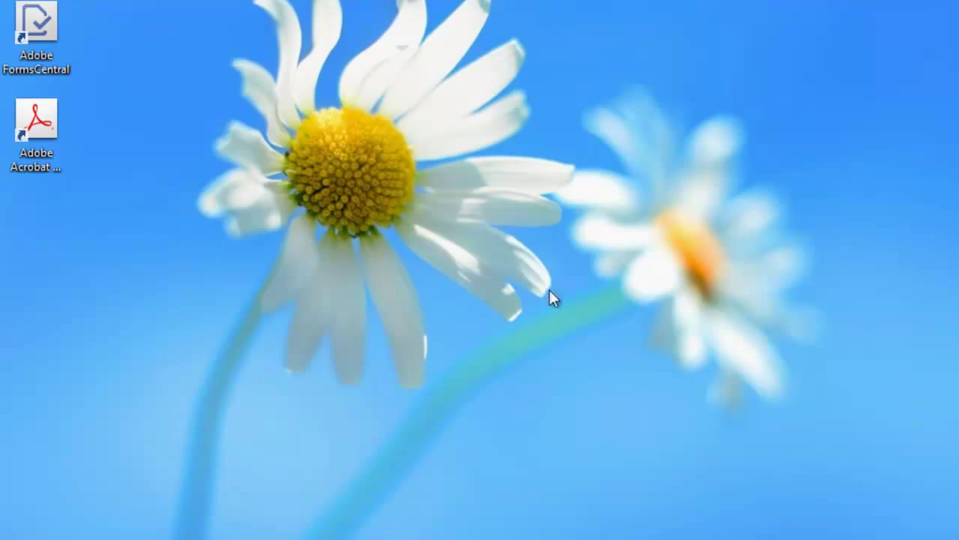
pyautogui.moveTo(576, 162)
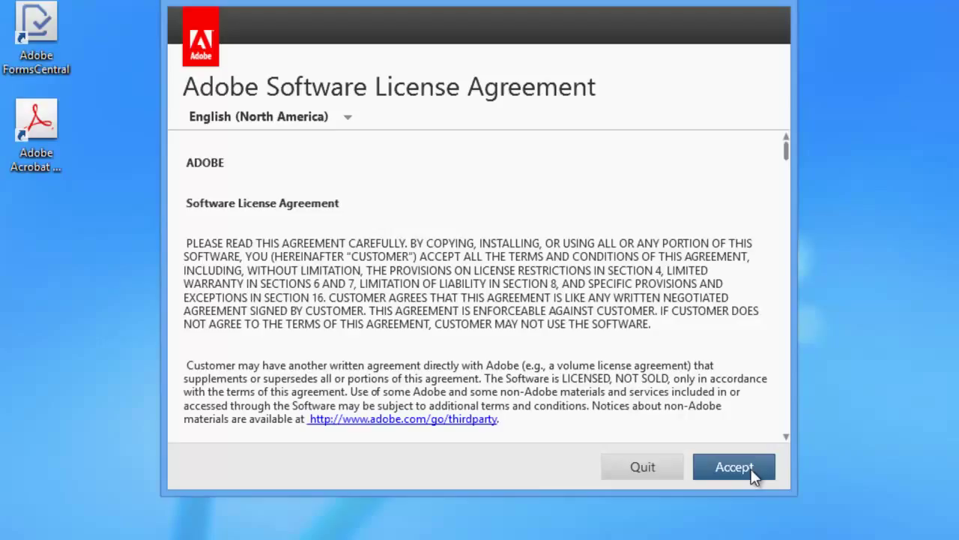
# Accept the Adobe Software License Agreement and skip Register Your Product
pyautogui.click(735, 466)
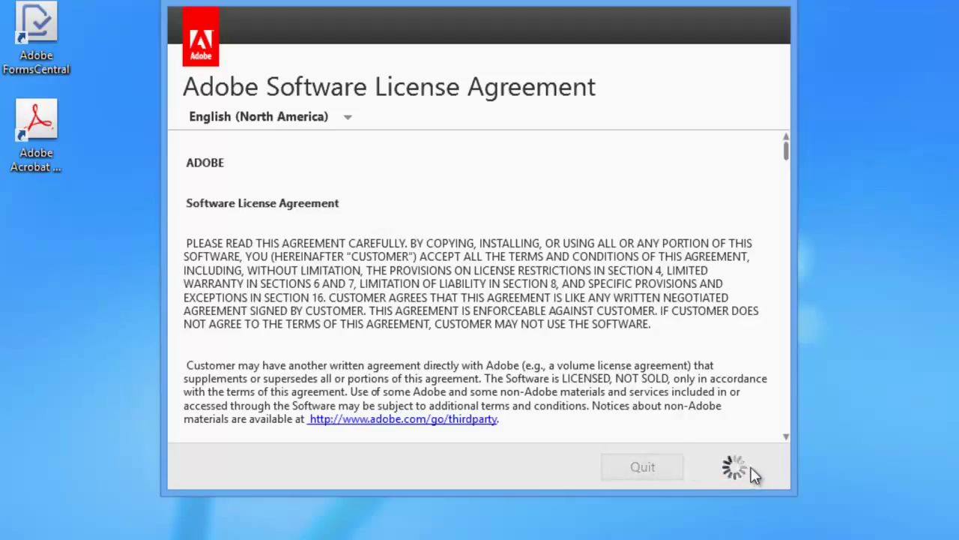
pyautogui.click(734, 466)
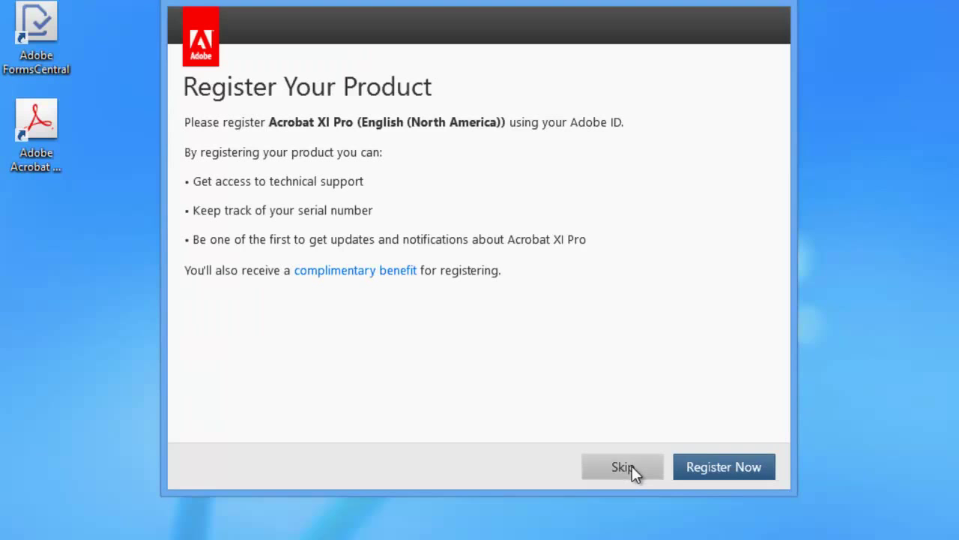
pyautogui.click(622, 466)
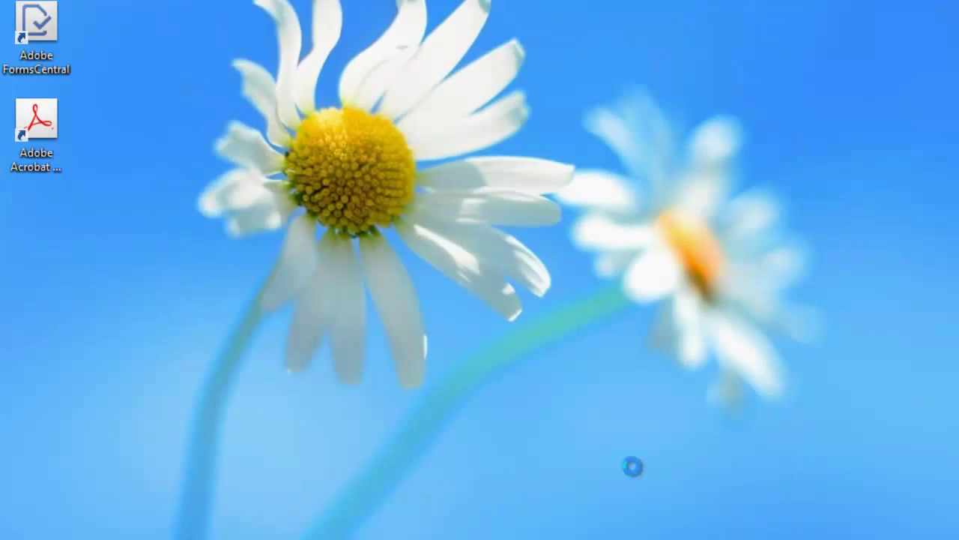
# Launch Acrobat XI Pro and show About Adobe Acrobat XI Pro confirming Version 11.0.1
pyautogui.doubleClick(36, 123)
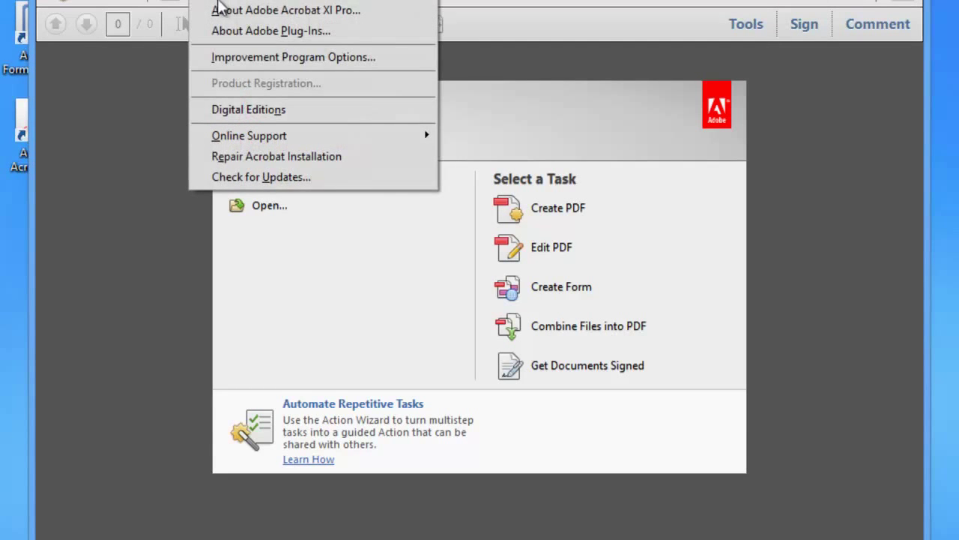
pyautogui.click(285, 9)
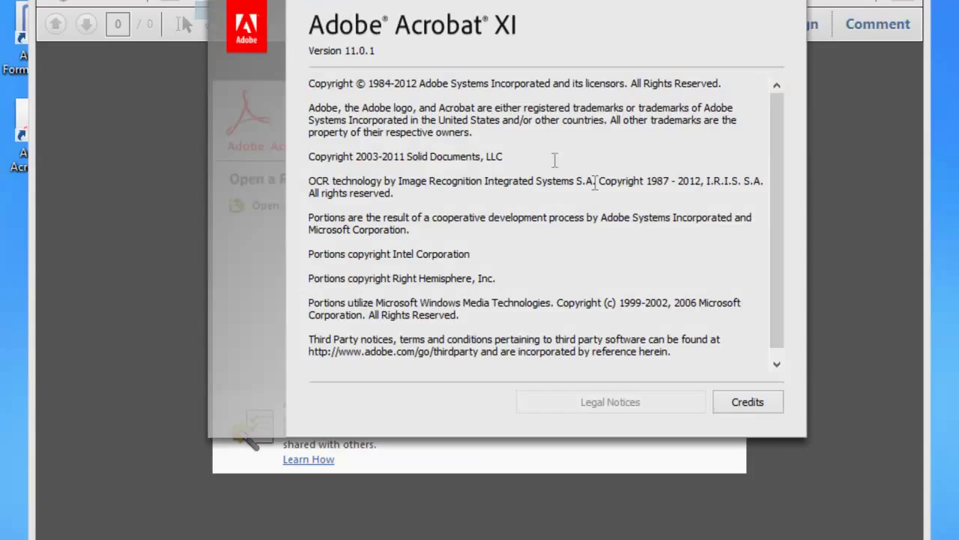